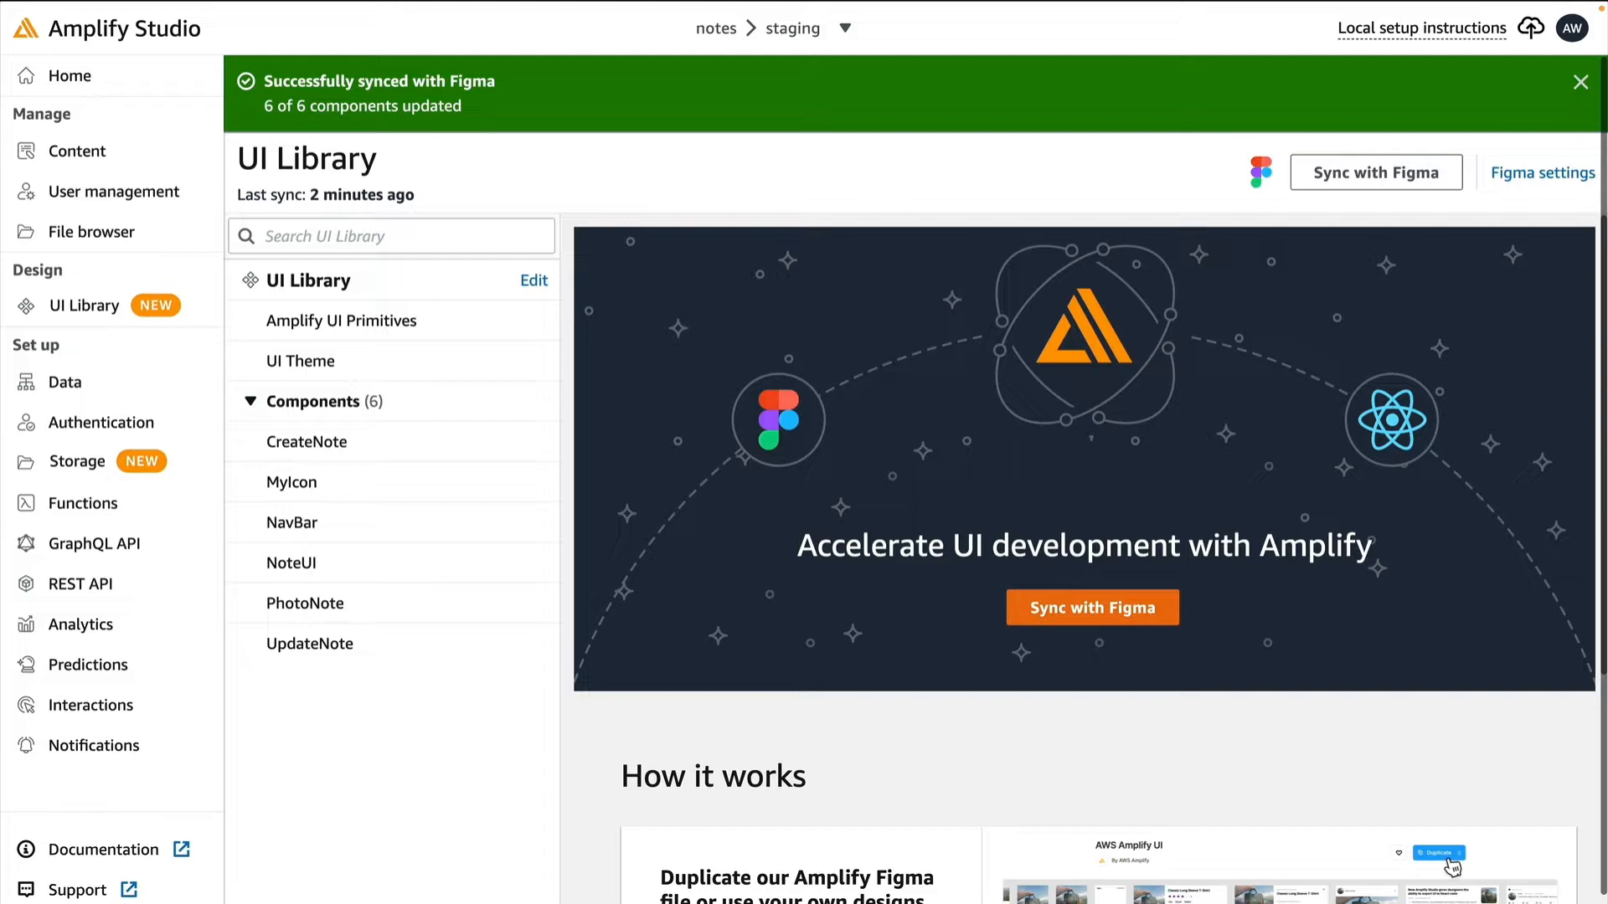
Open the NoteUI component from the UI Library's Components list.
click(291, 562)
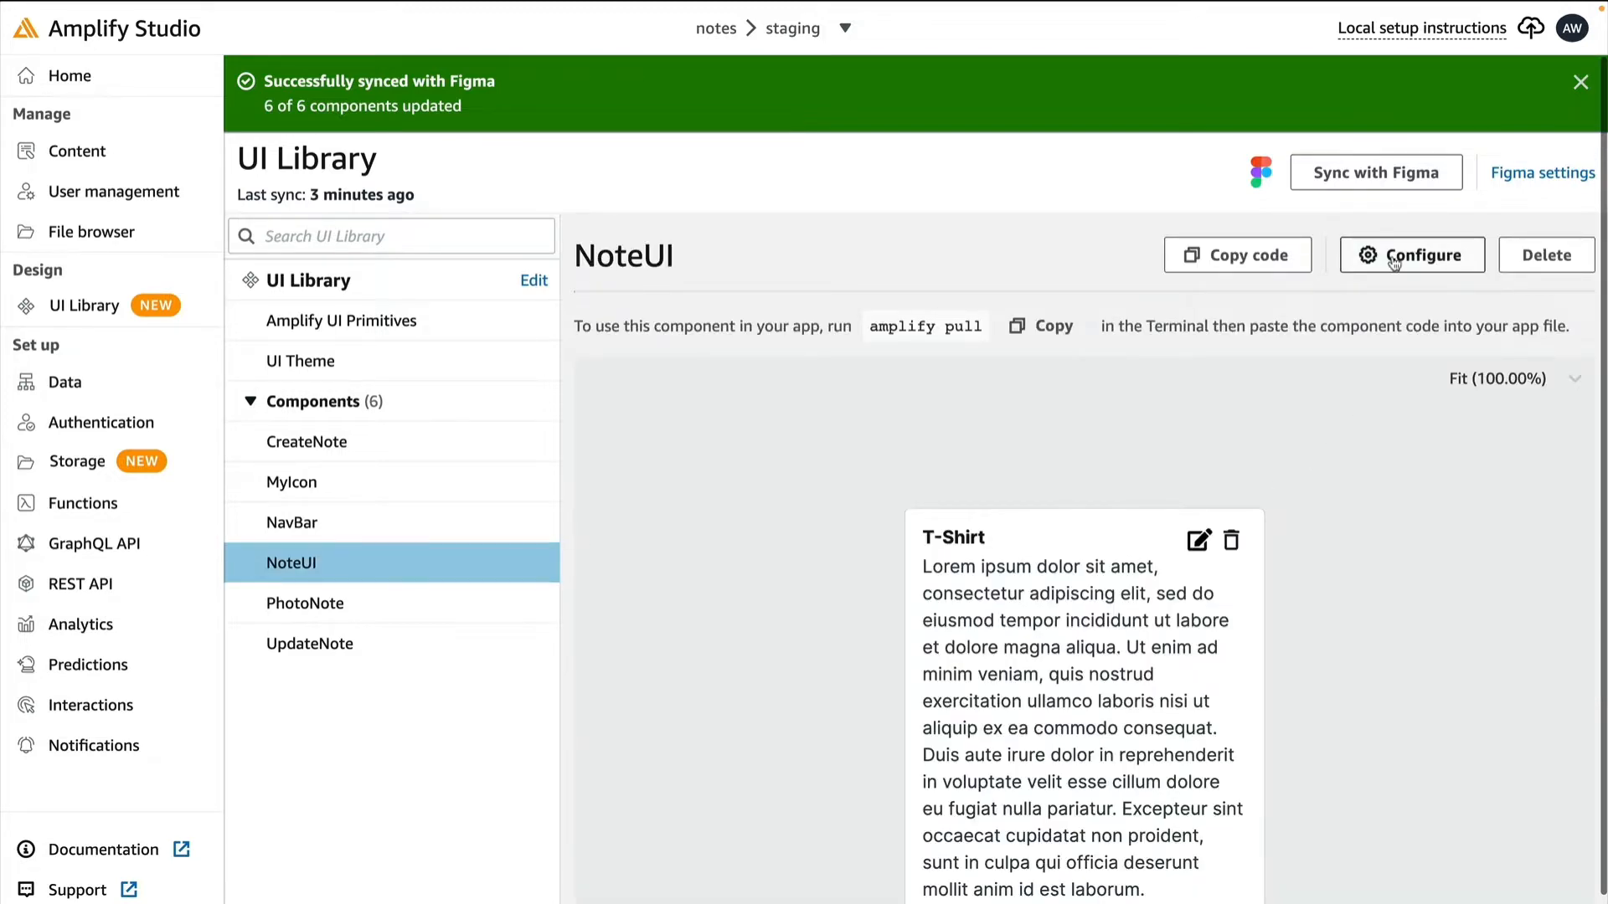
Bind NoteUI's heading label to note.title and its body text to note.text.
click(1411, 255)
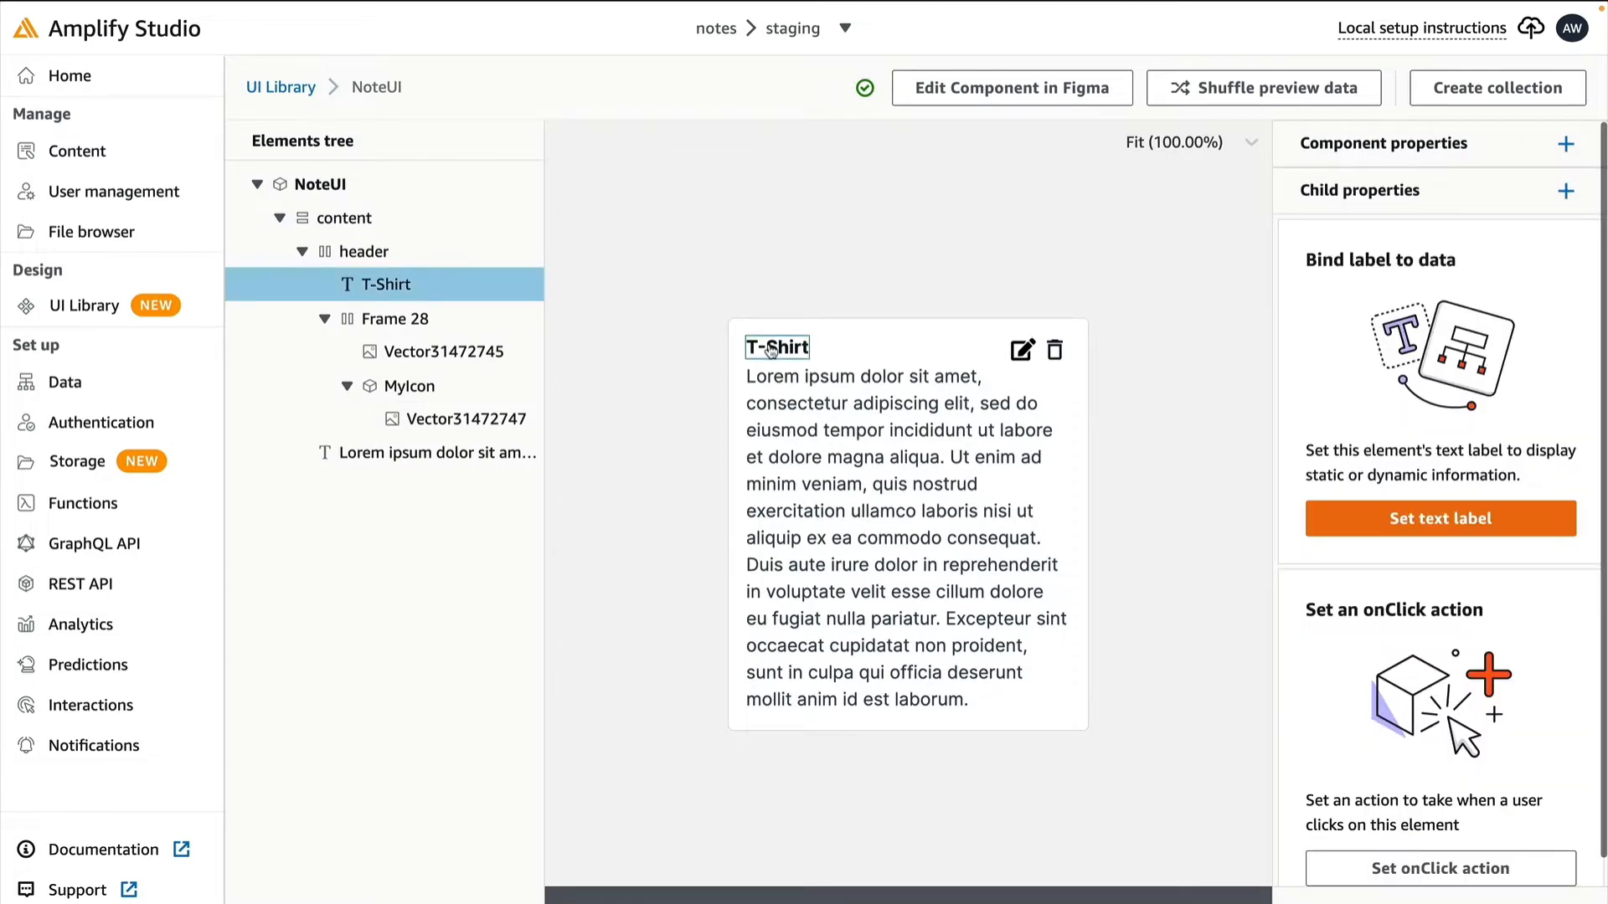
click(1439, 517)
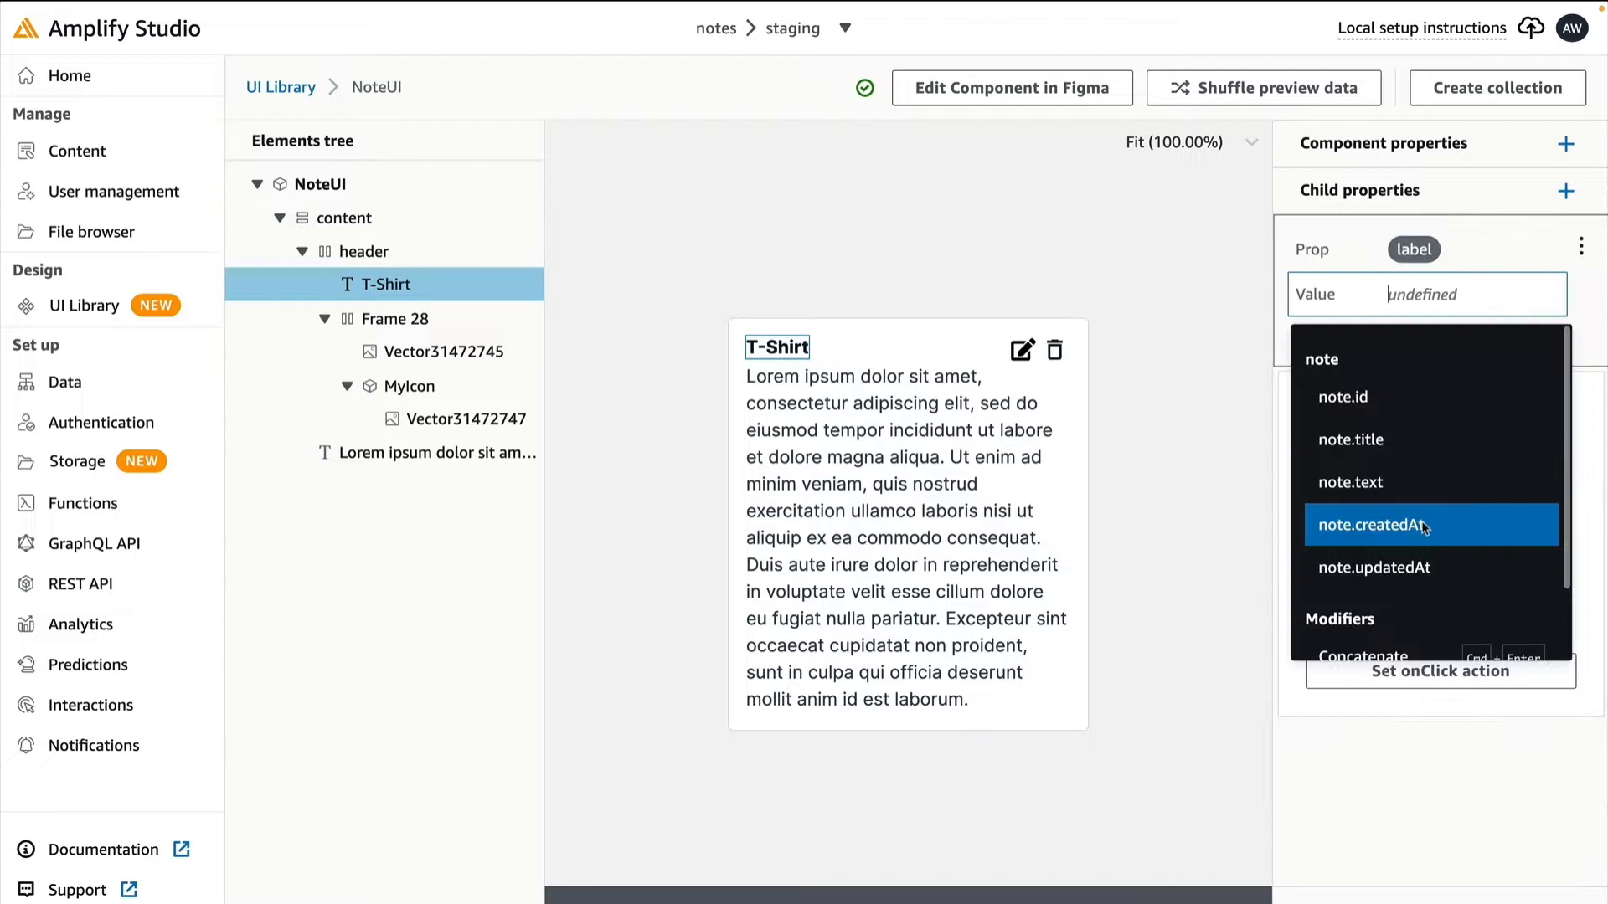
mouse_move(1353, 439)
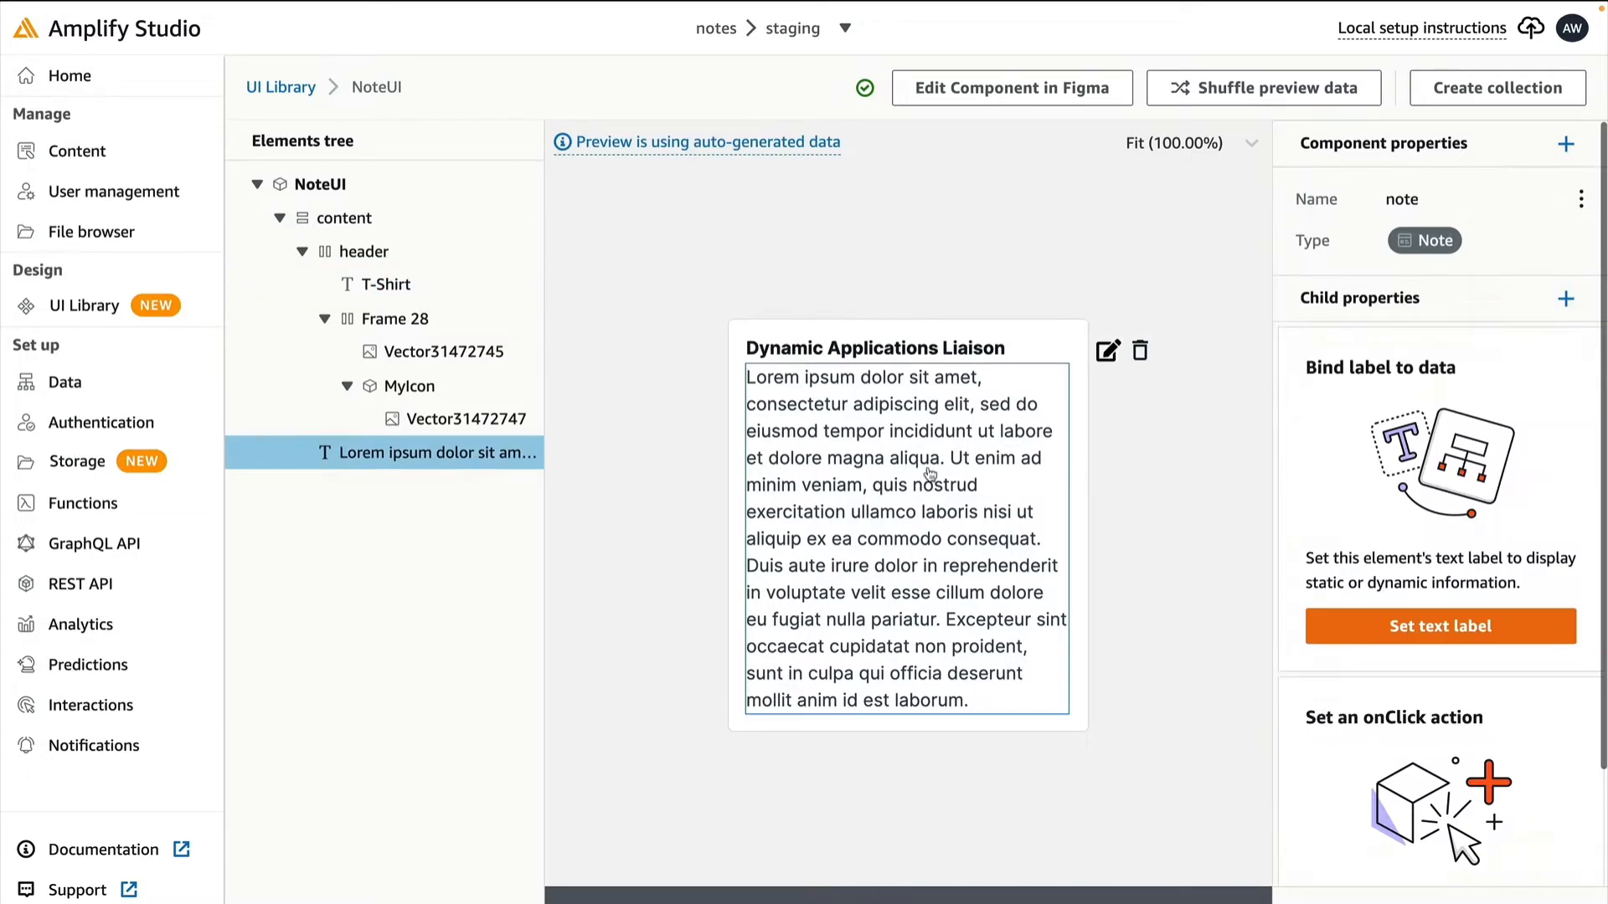
mouse_move(1575, 356)
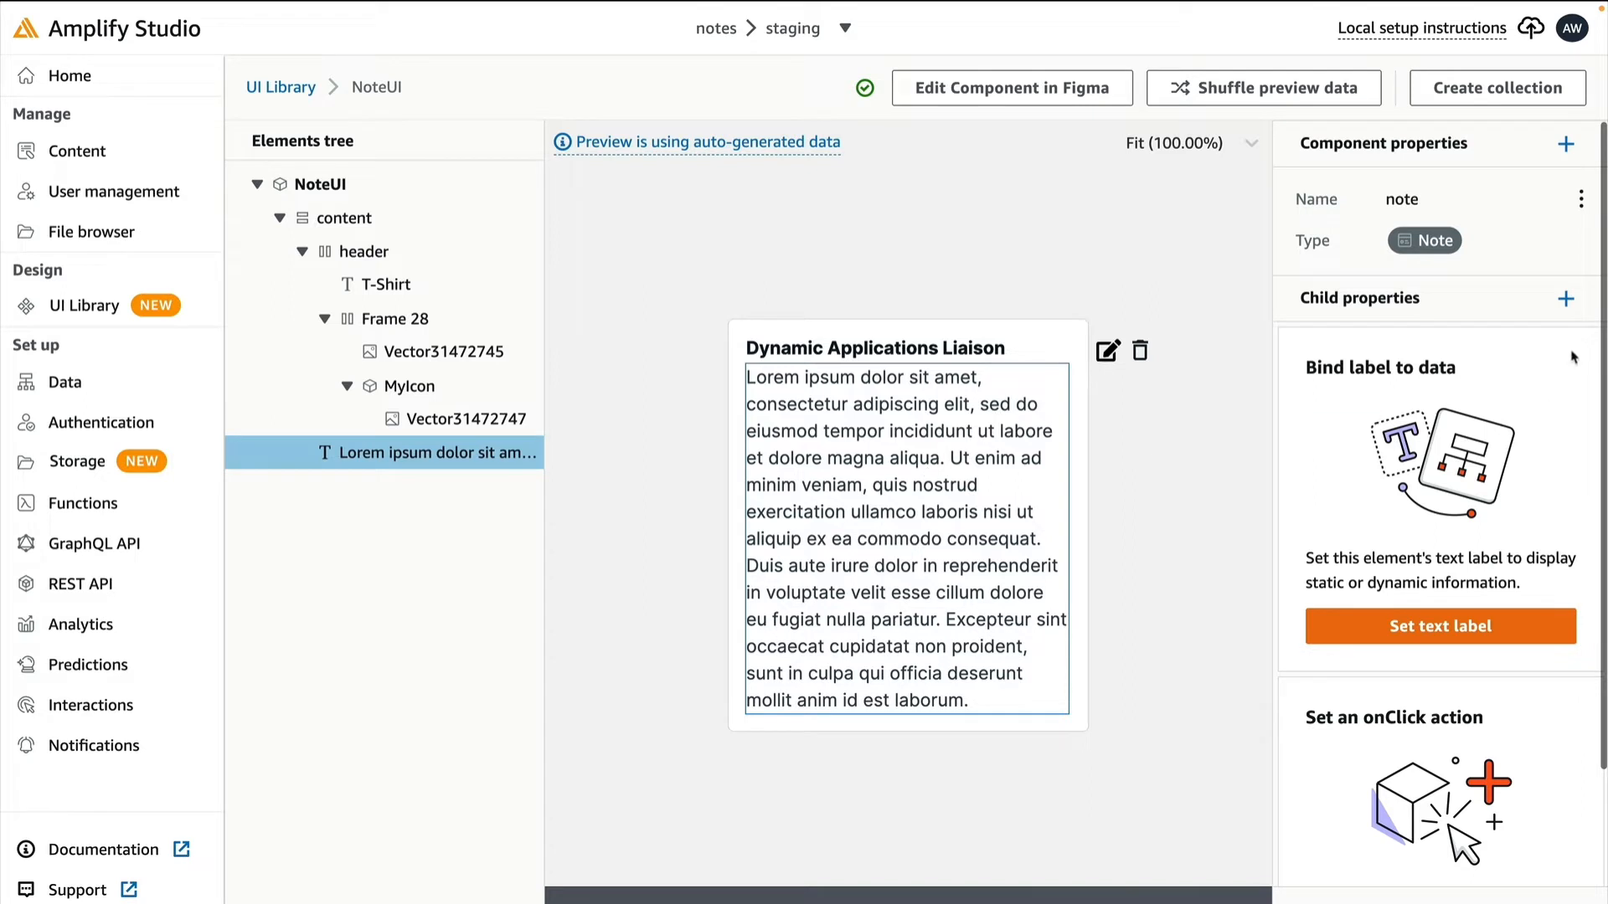
click(1439, 626)
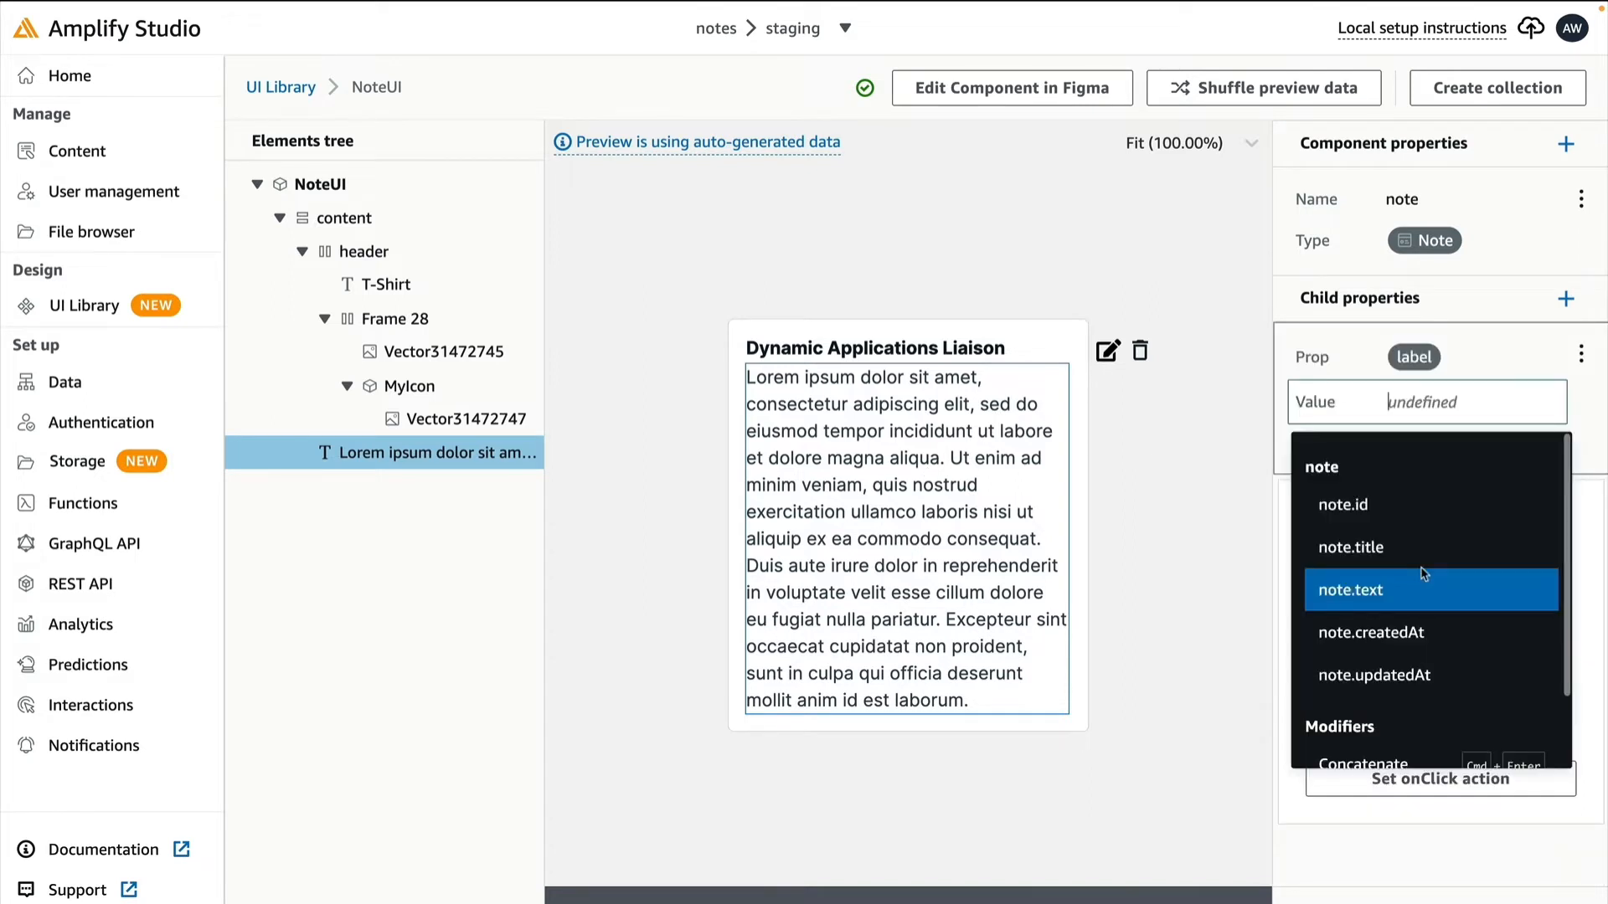
click(1352, 589)
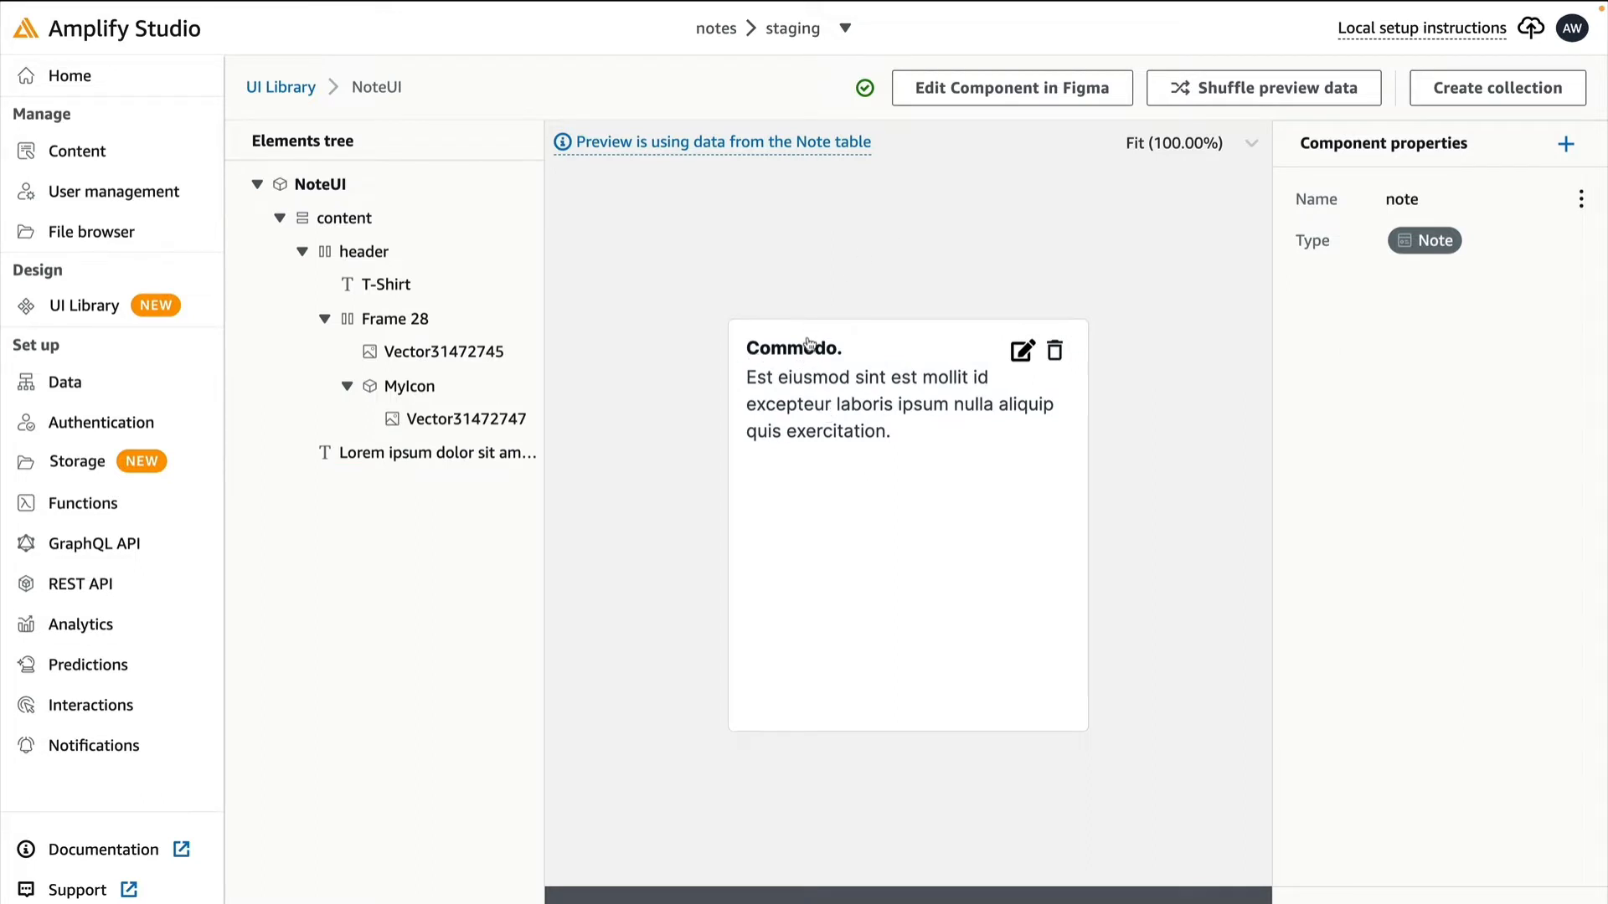
Shuffle the preview to show different sample Note records.
click(1264, 87)
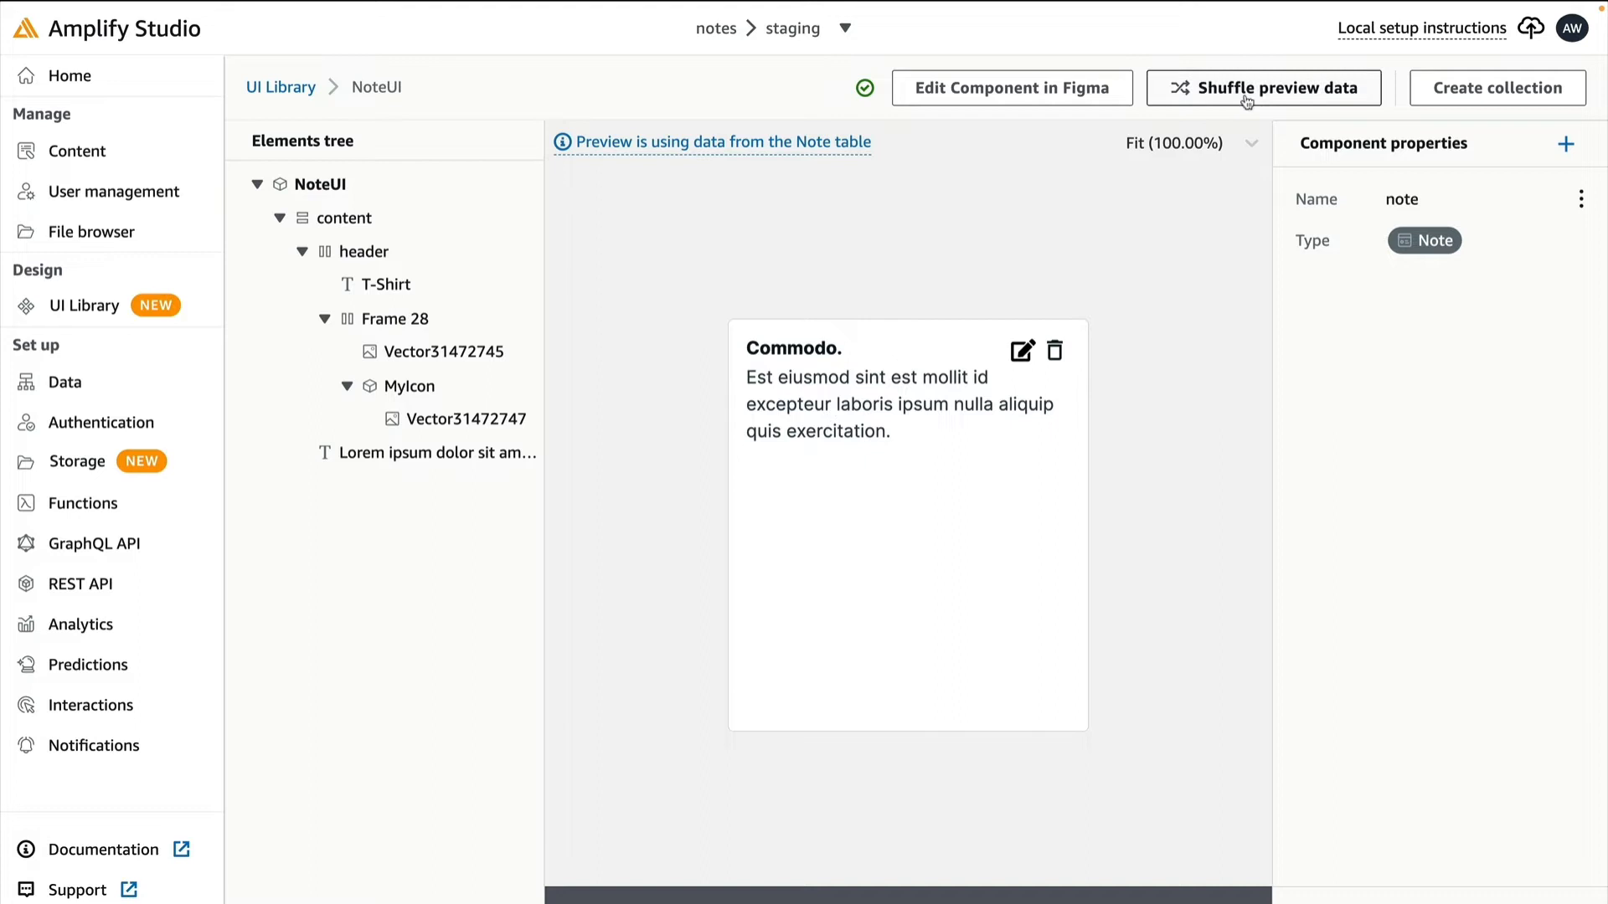
click(1262, 87)
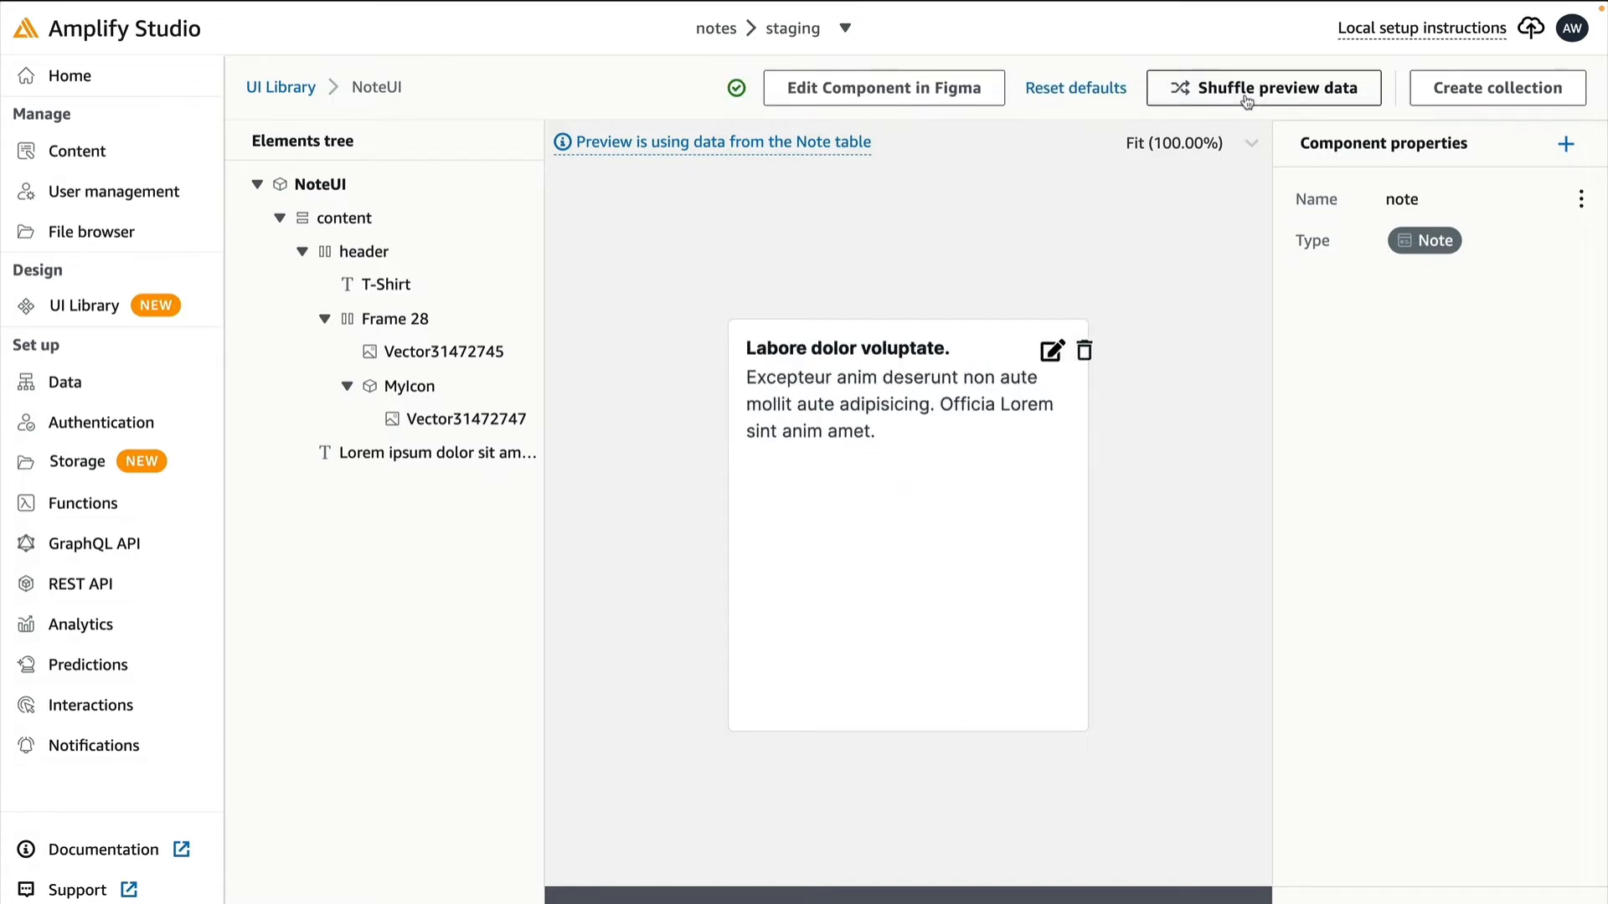
click(410, 385)
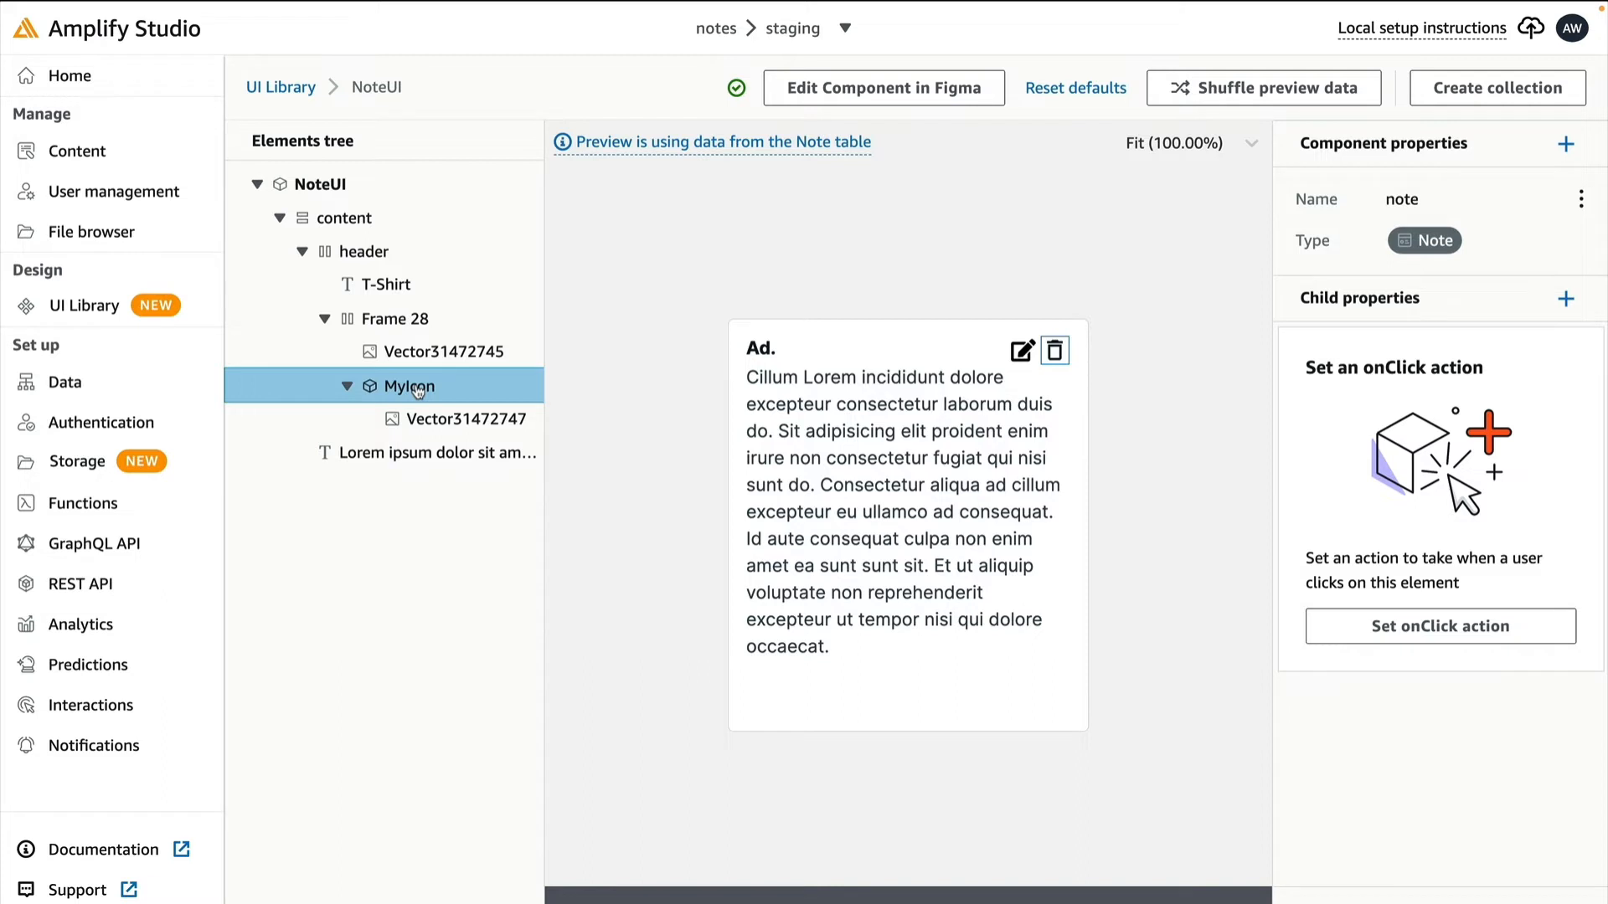
mouse_move(907, 649)
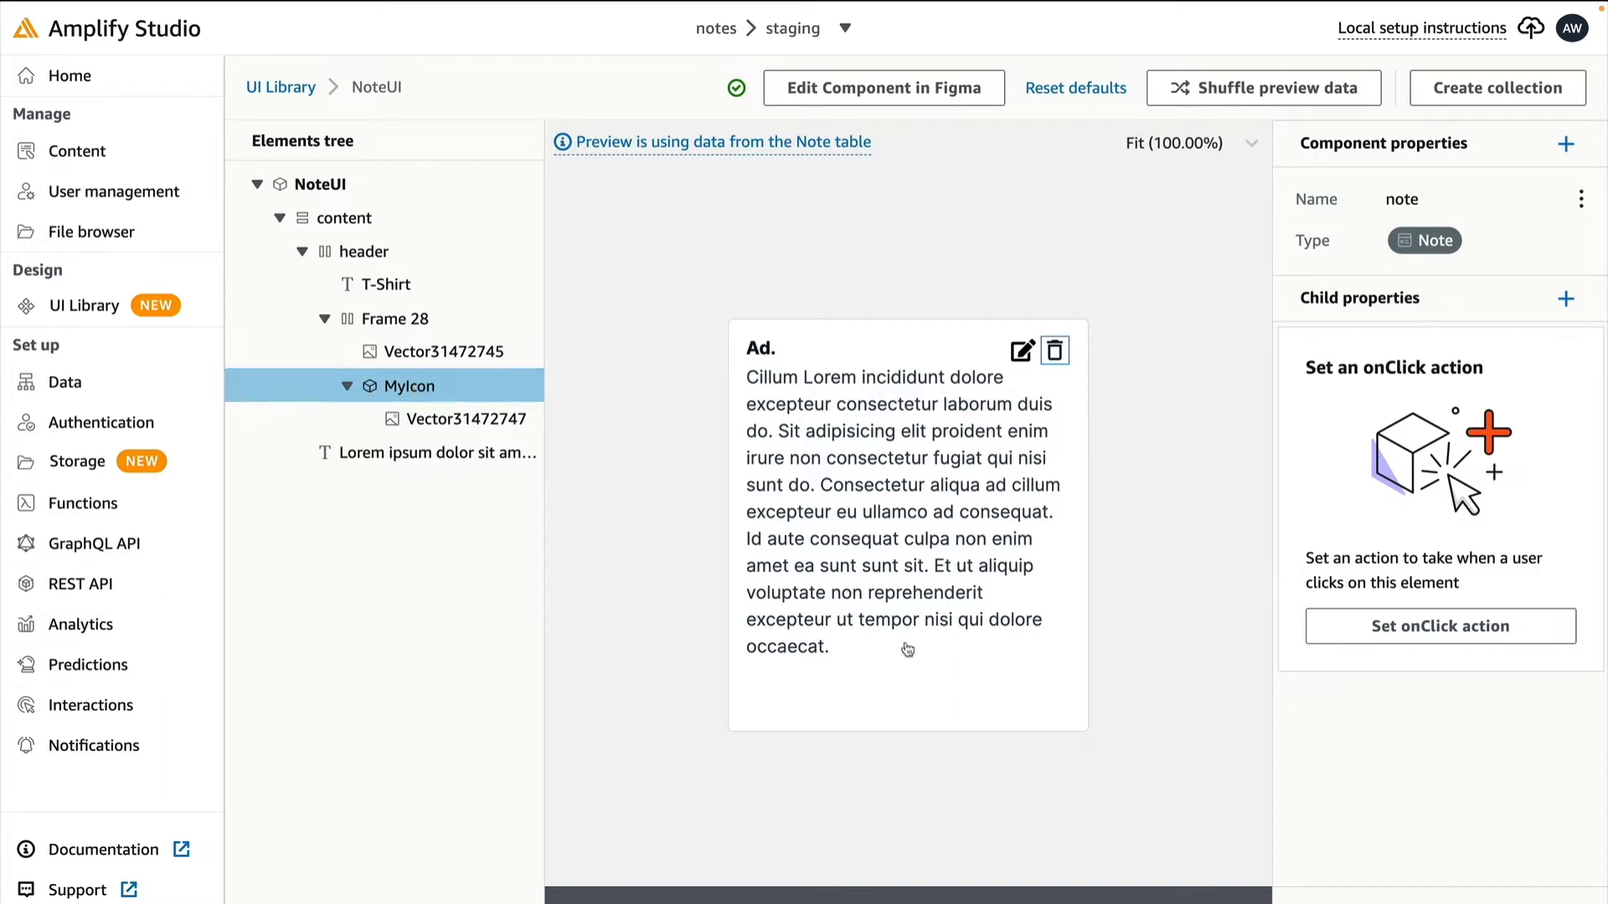
Give MyIcon an onClick Delete existing action on model Note with ID note.id.
click(1439, 626)
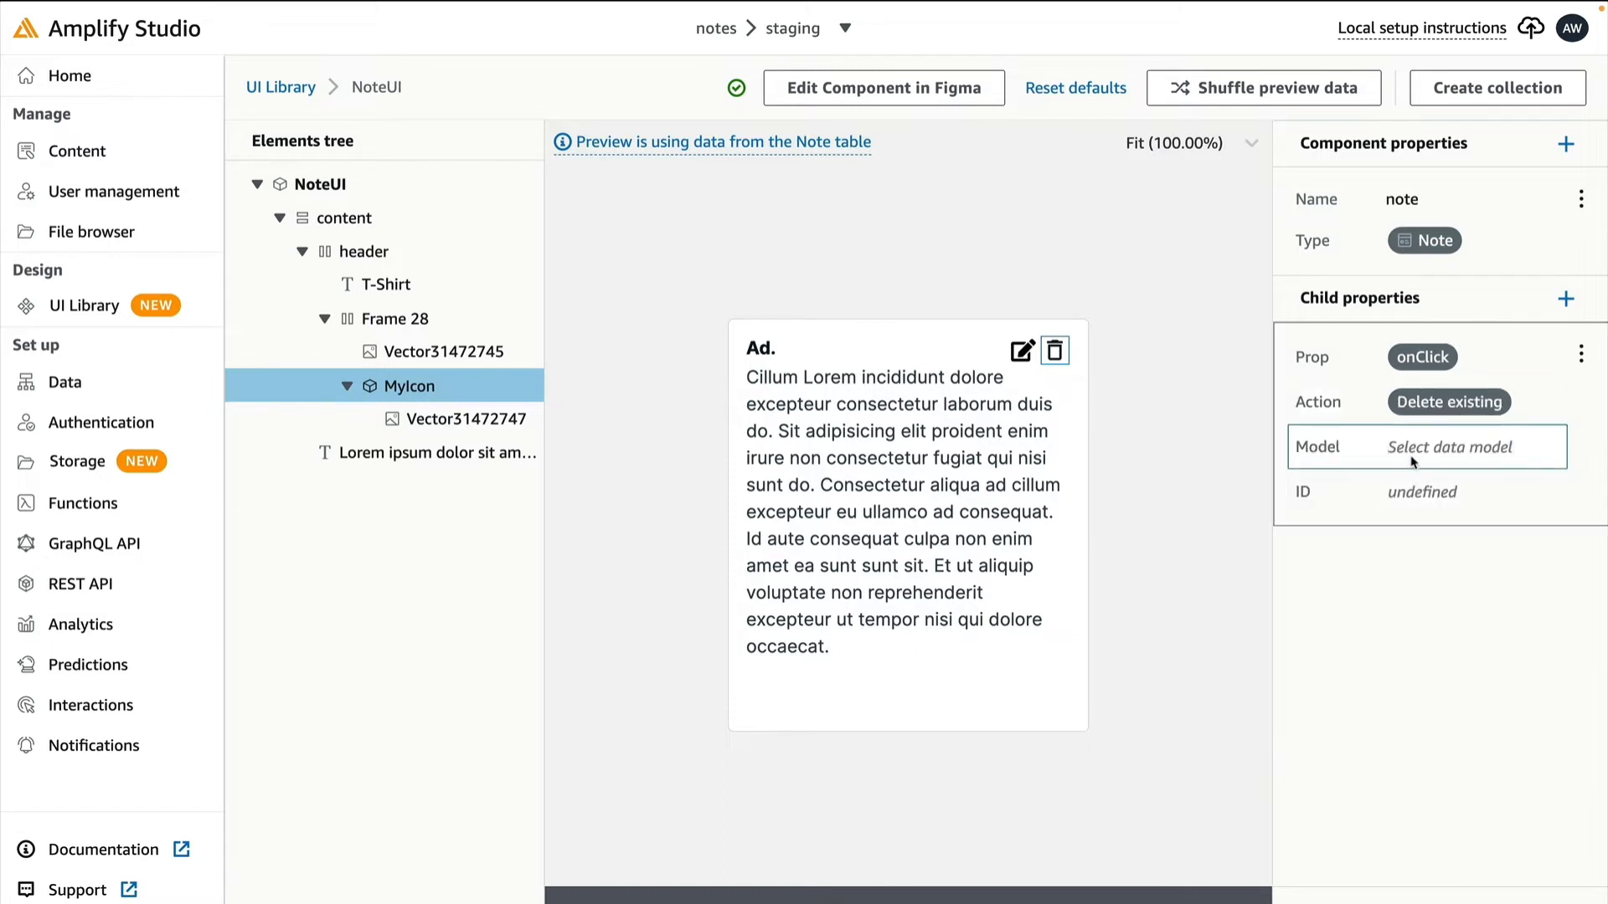
click(1425, 446)
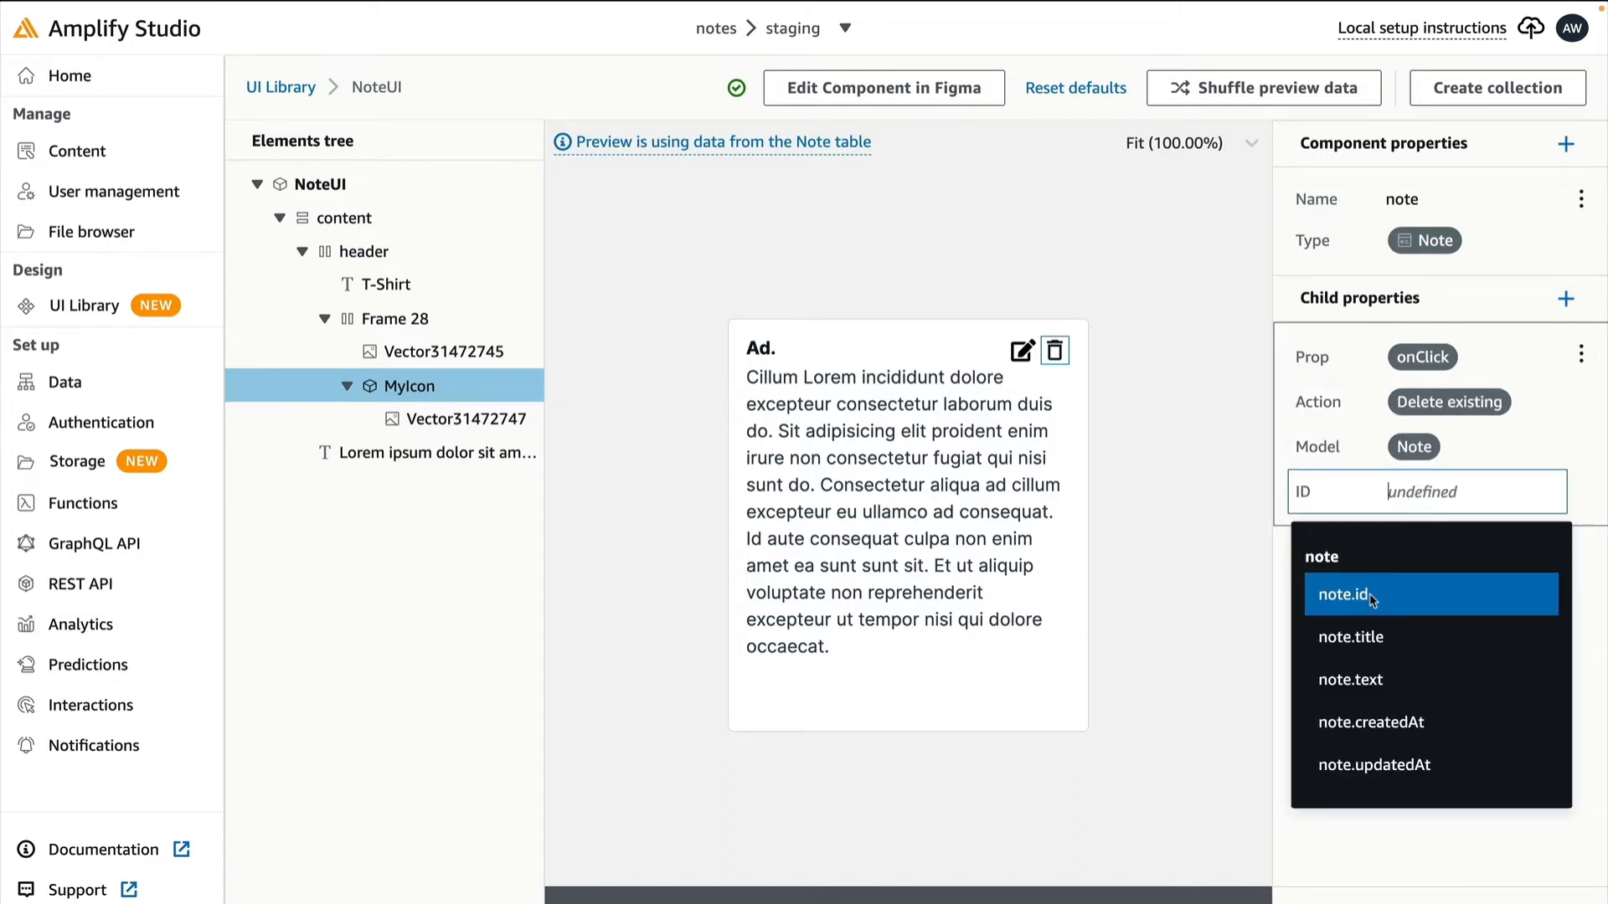
click(1344, 594)
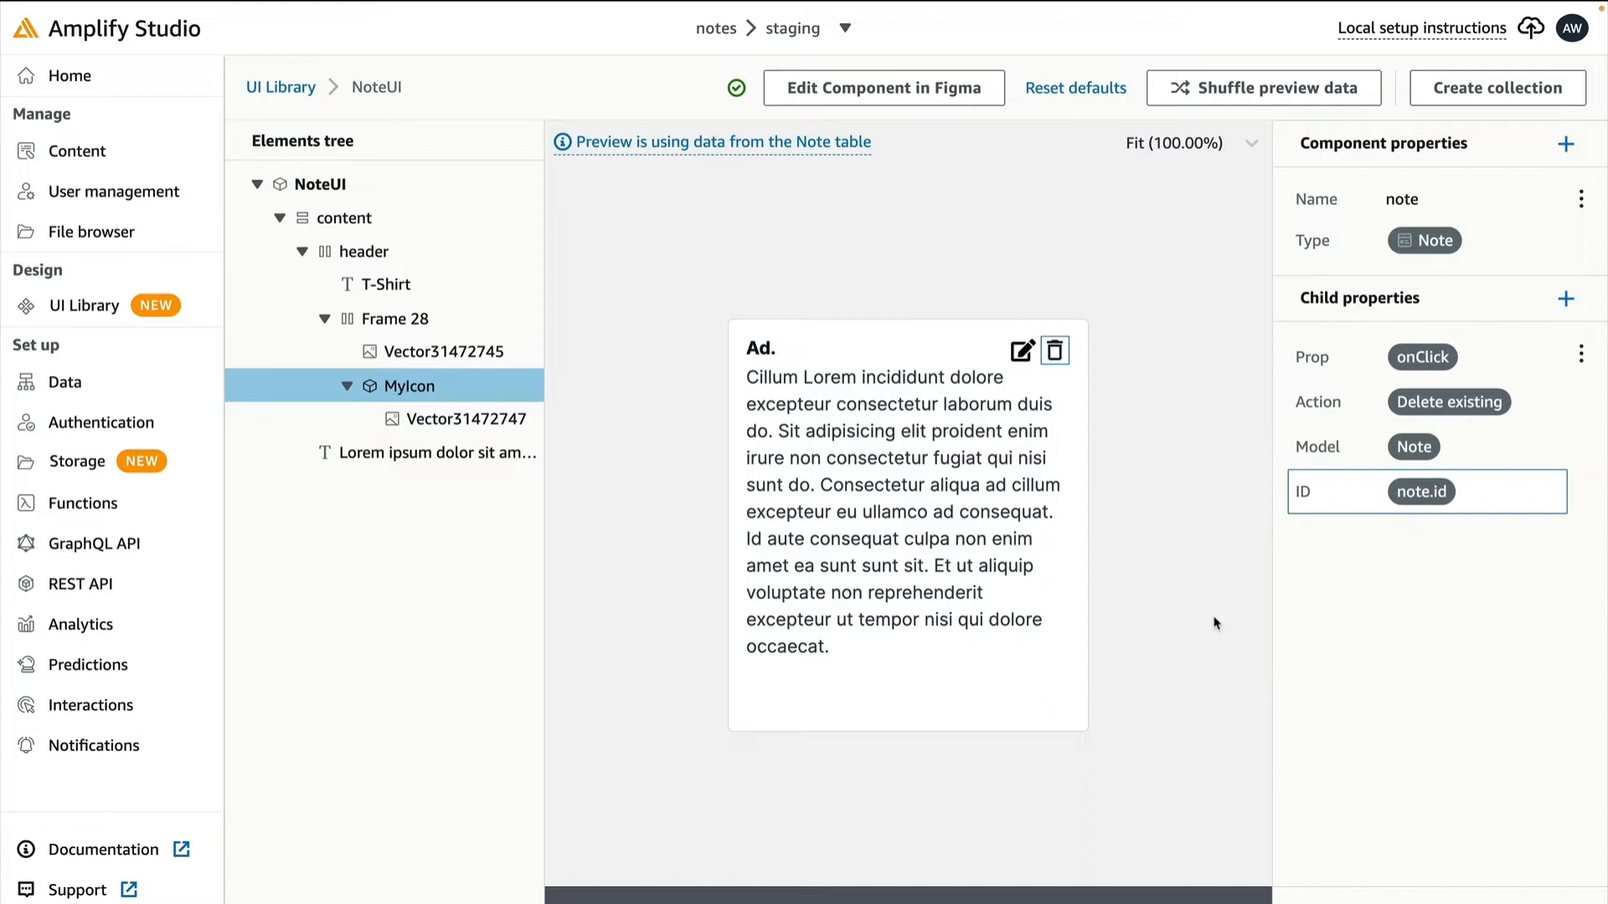
click(1264, 87)
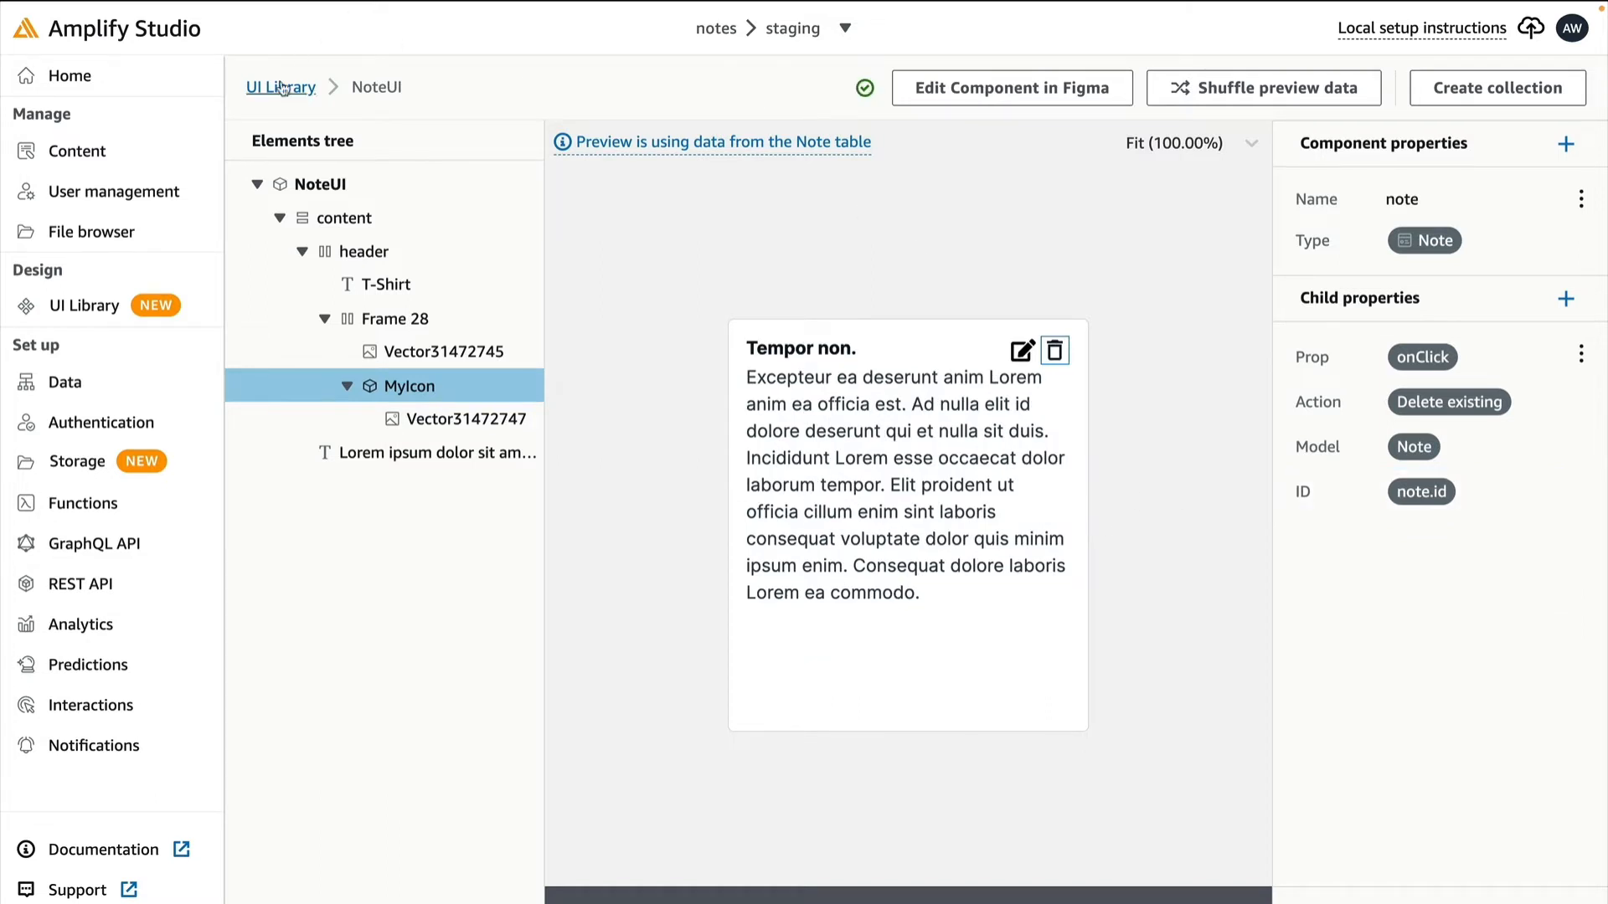
Set CreateNote's Save button onClick to create a Note, mapping title to Title, text to Note.
click(279, 87)
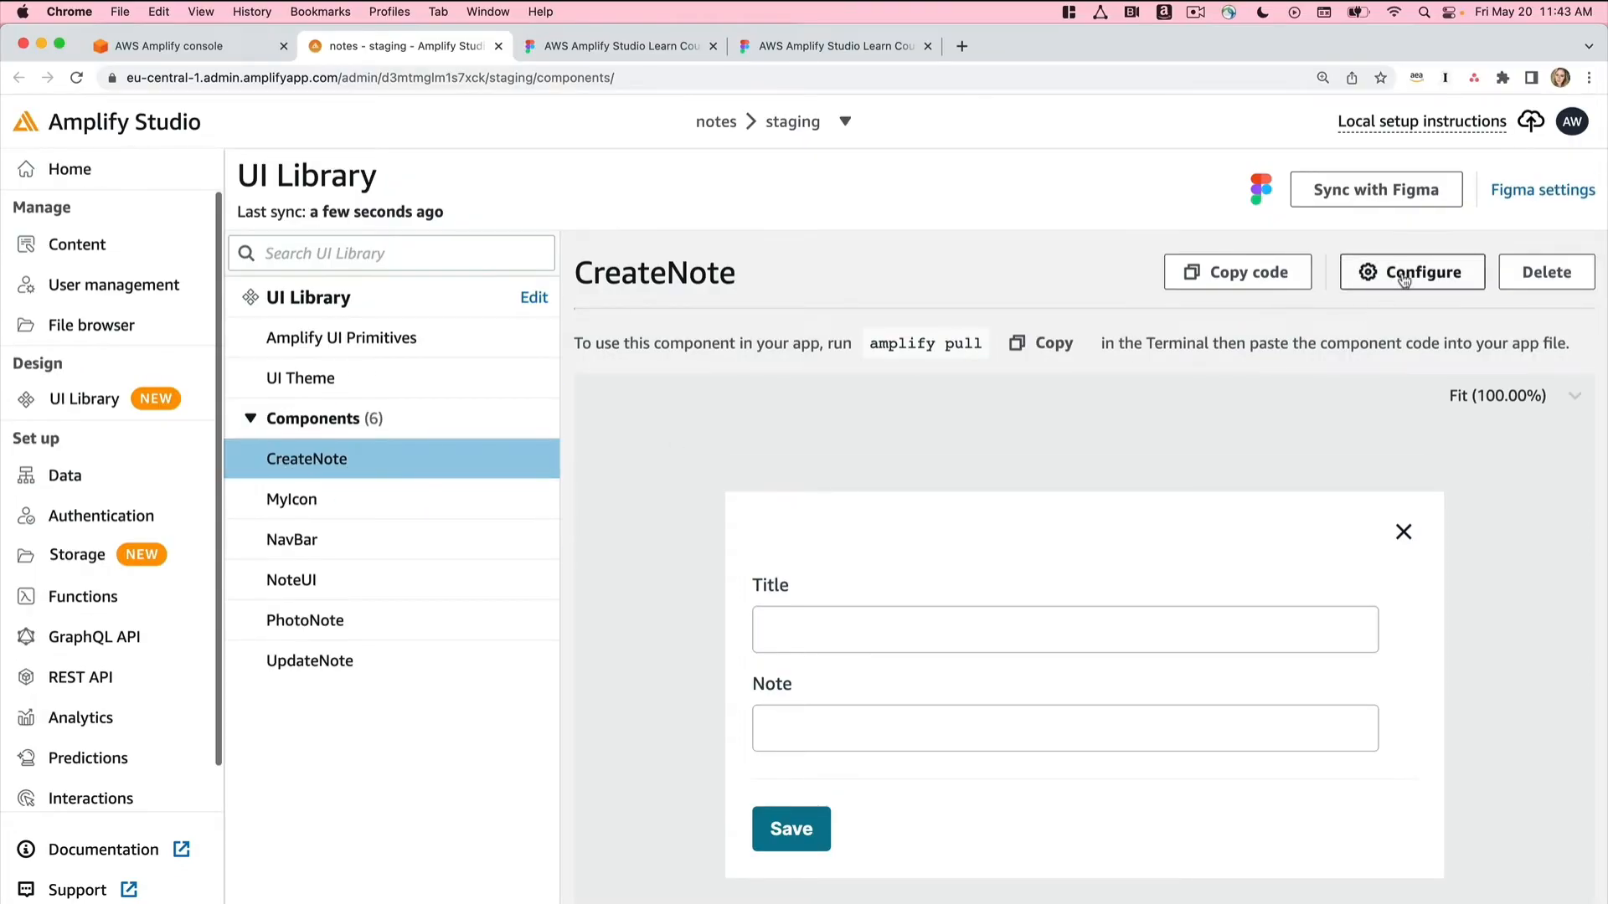
click(1411, 272)
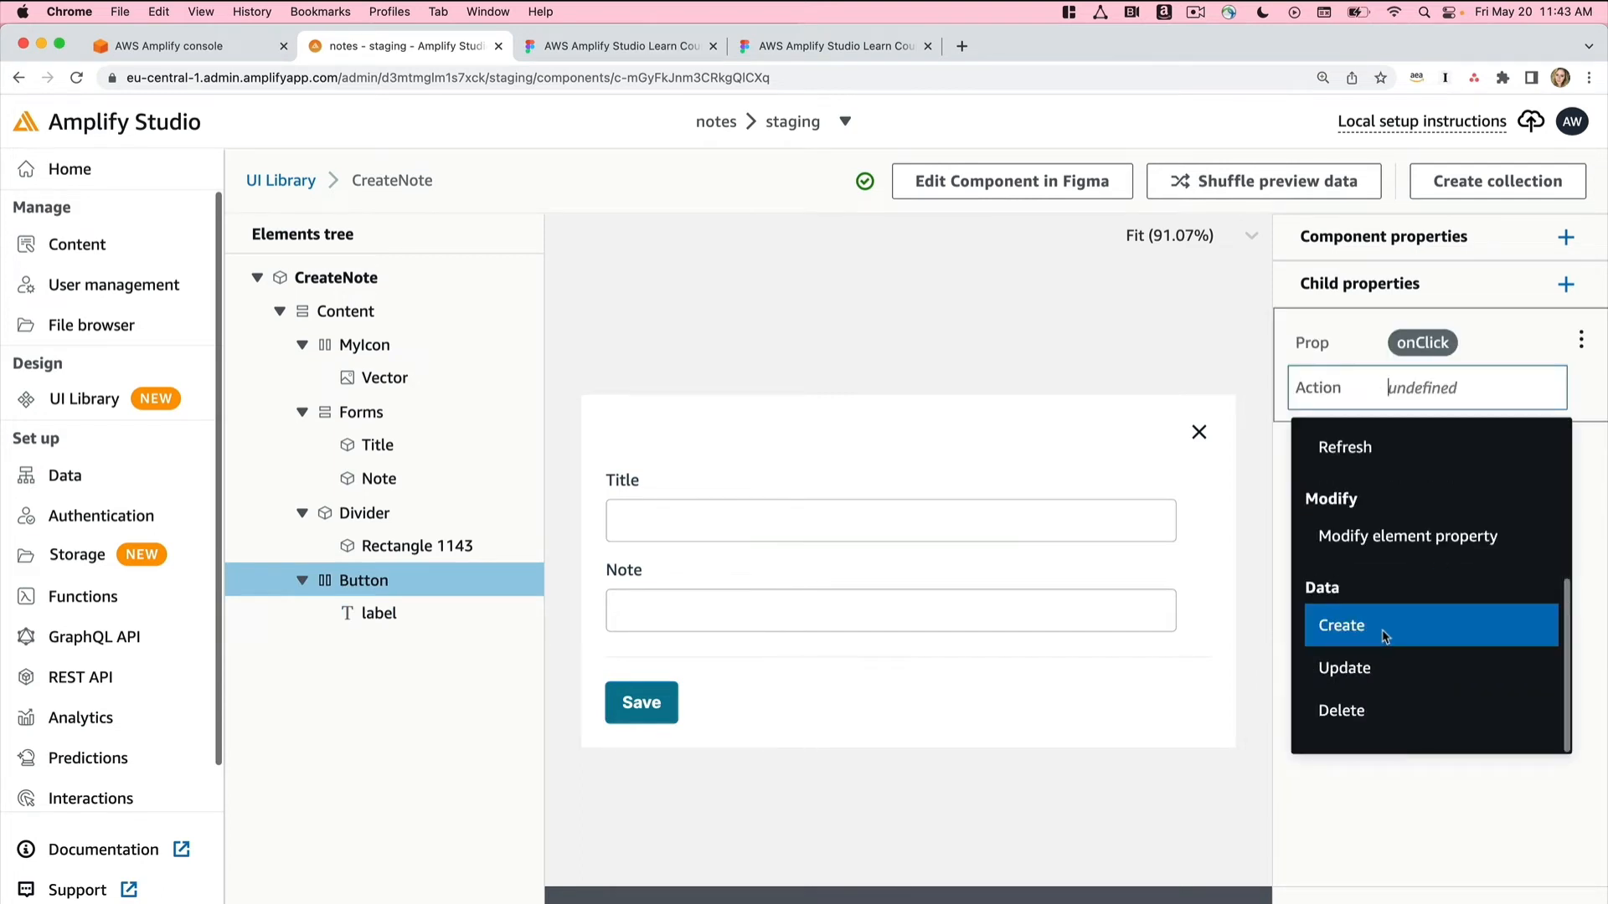
click(1340, 625)
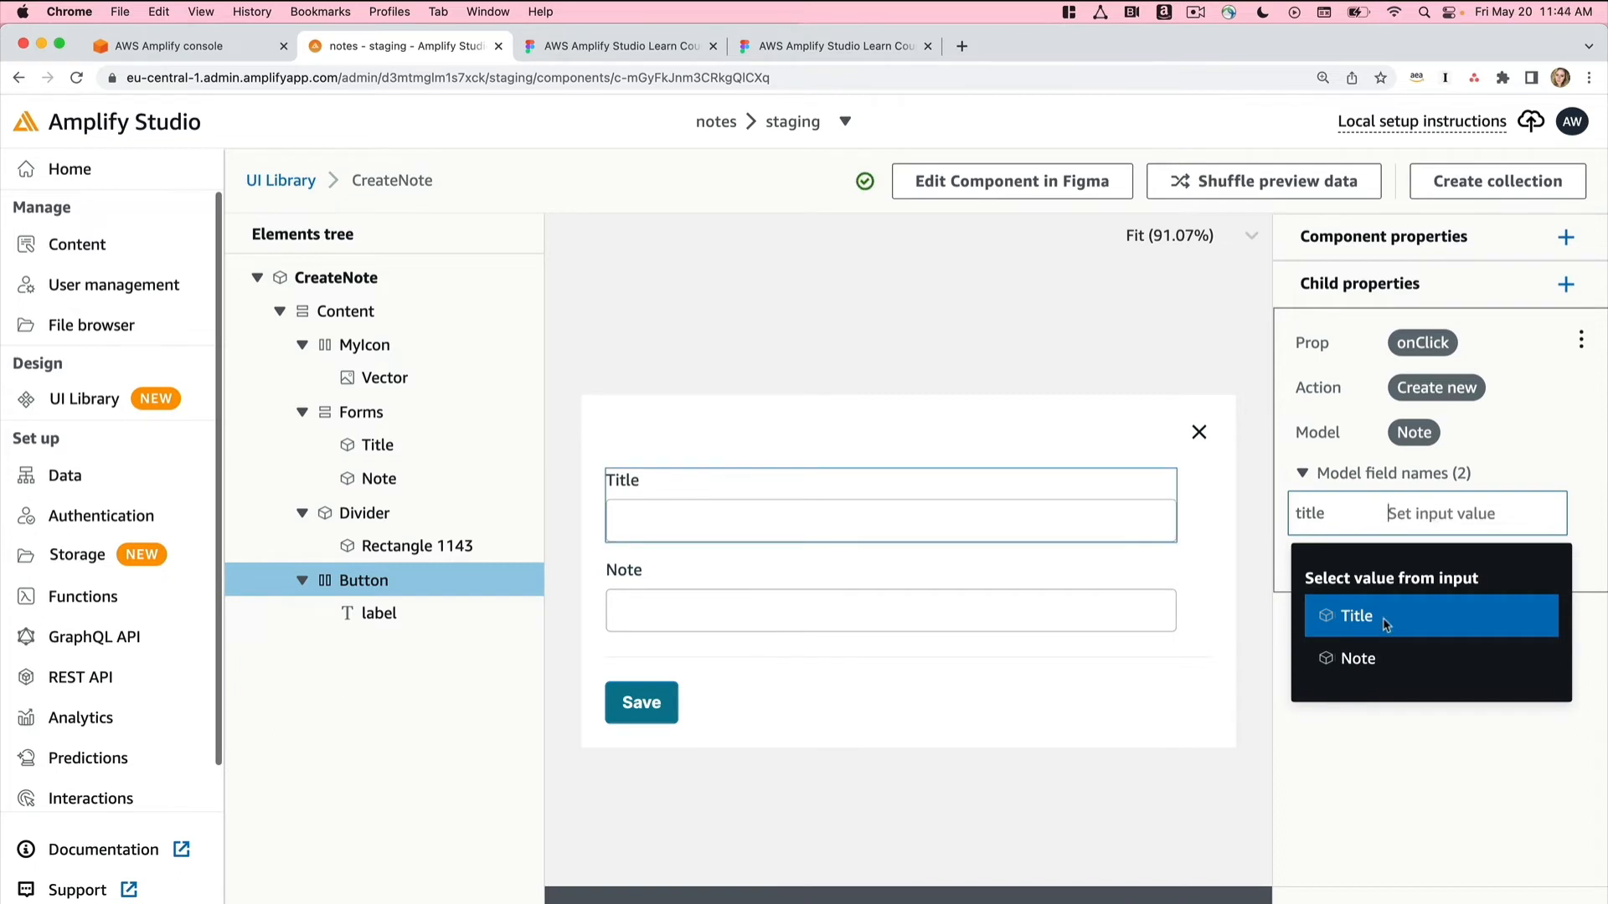
click(1356, 616)
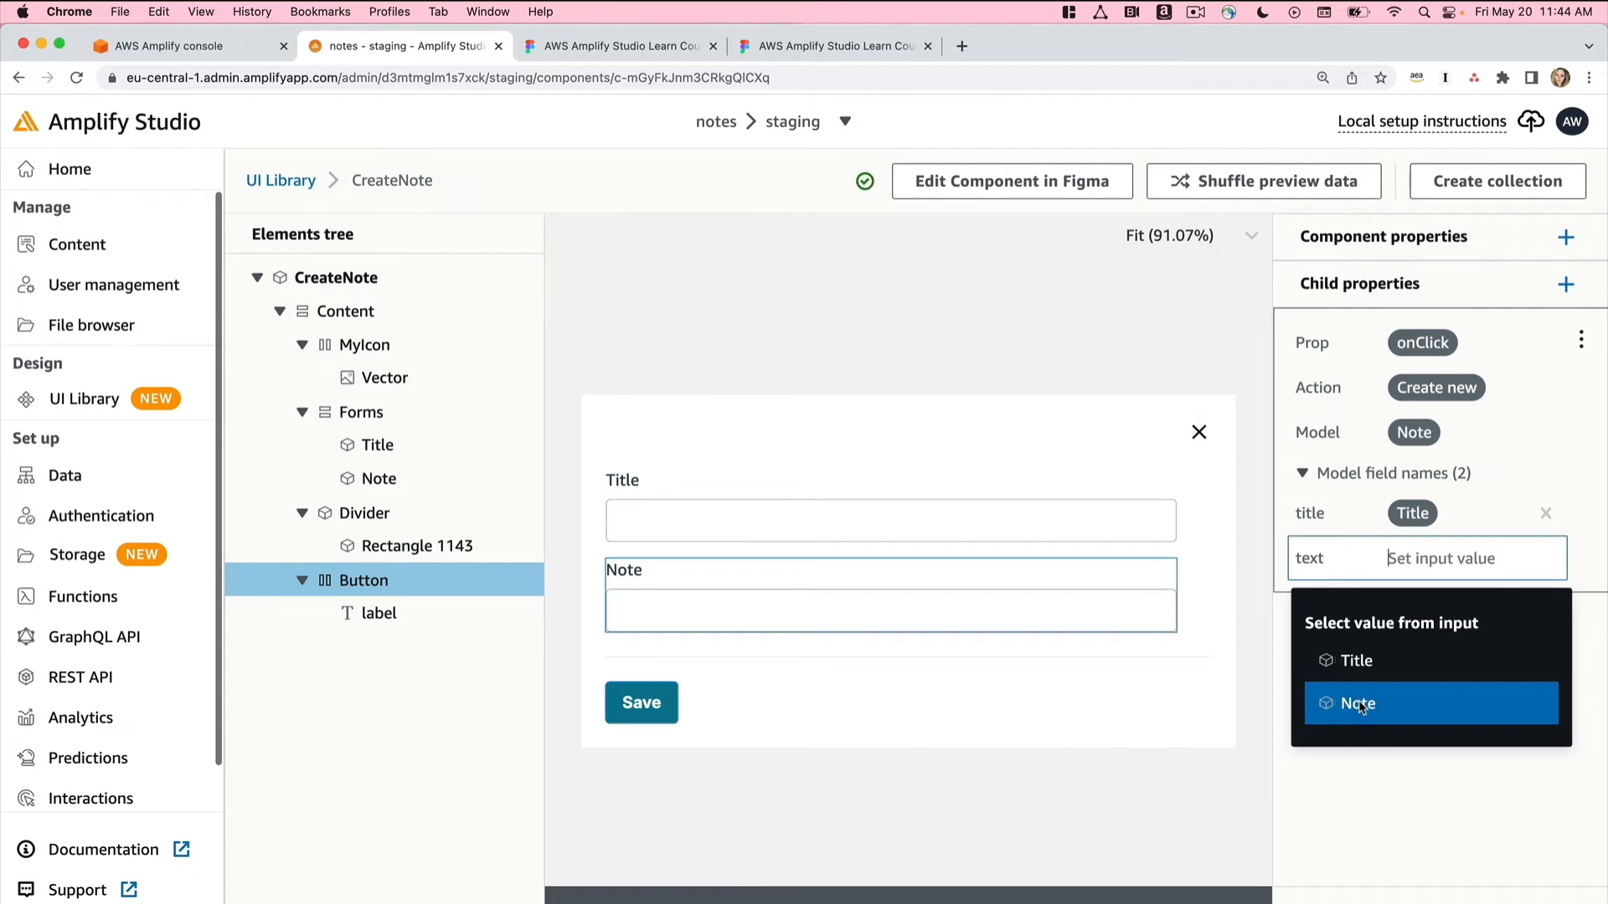
click(1357, 703)
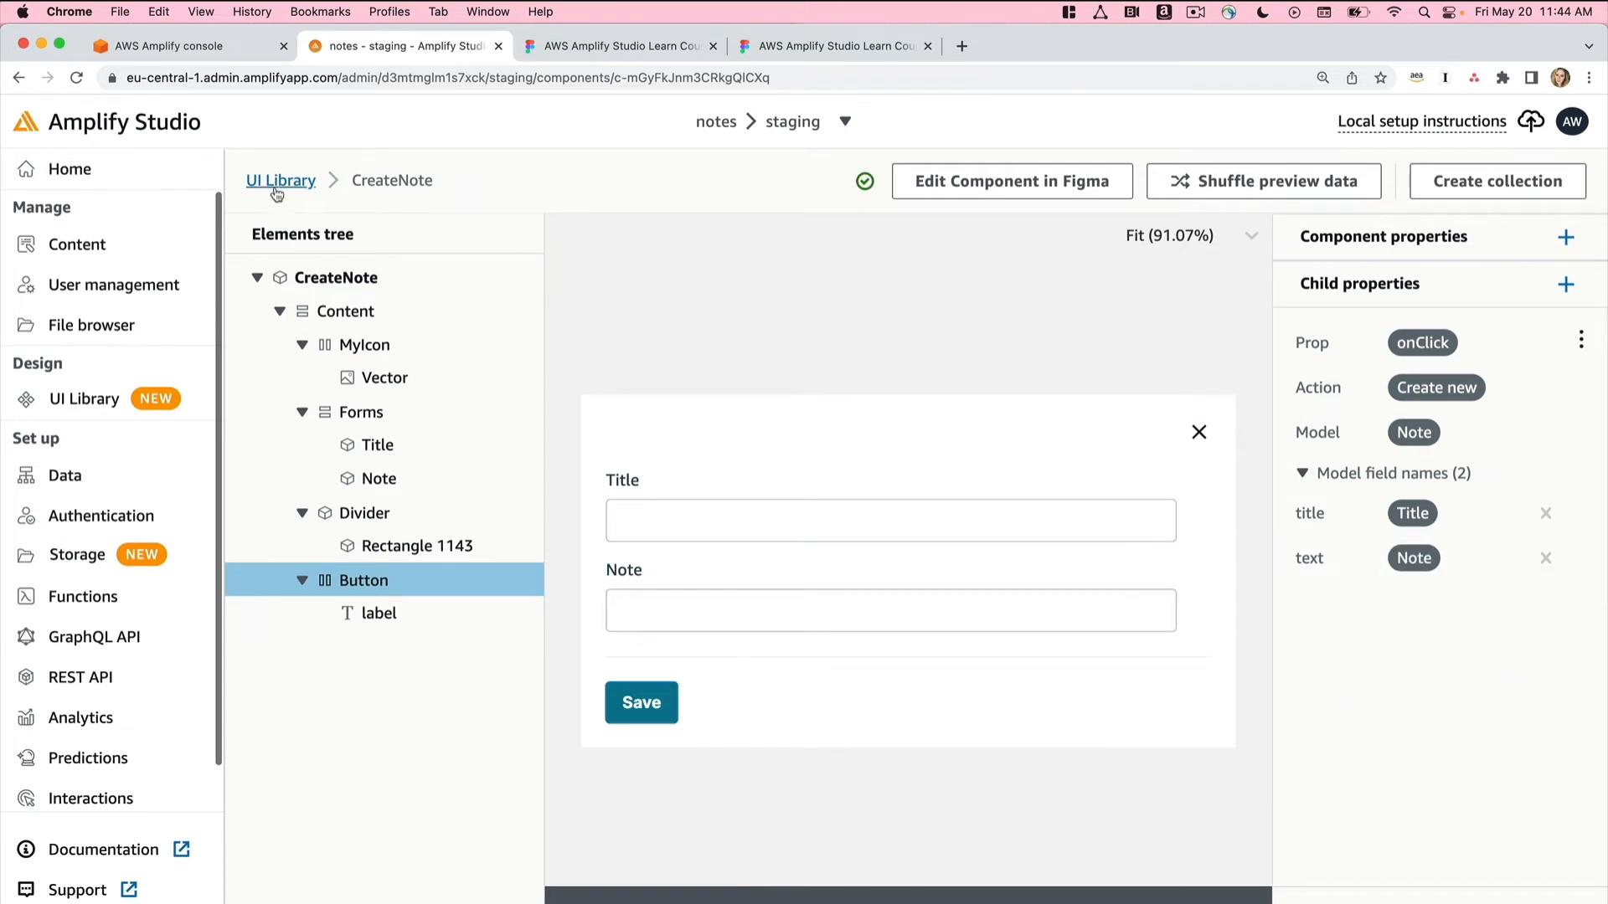
Set UpdateNote's Save button to update Note note.id, mapping title to Title.
click(280, 181)
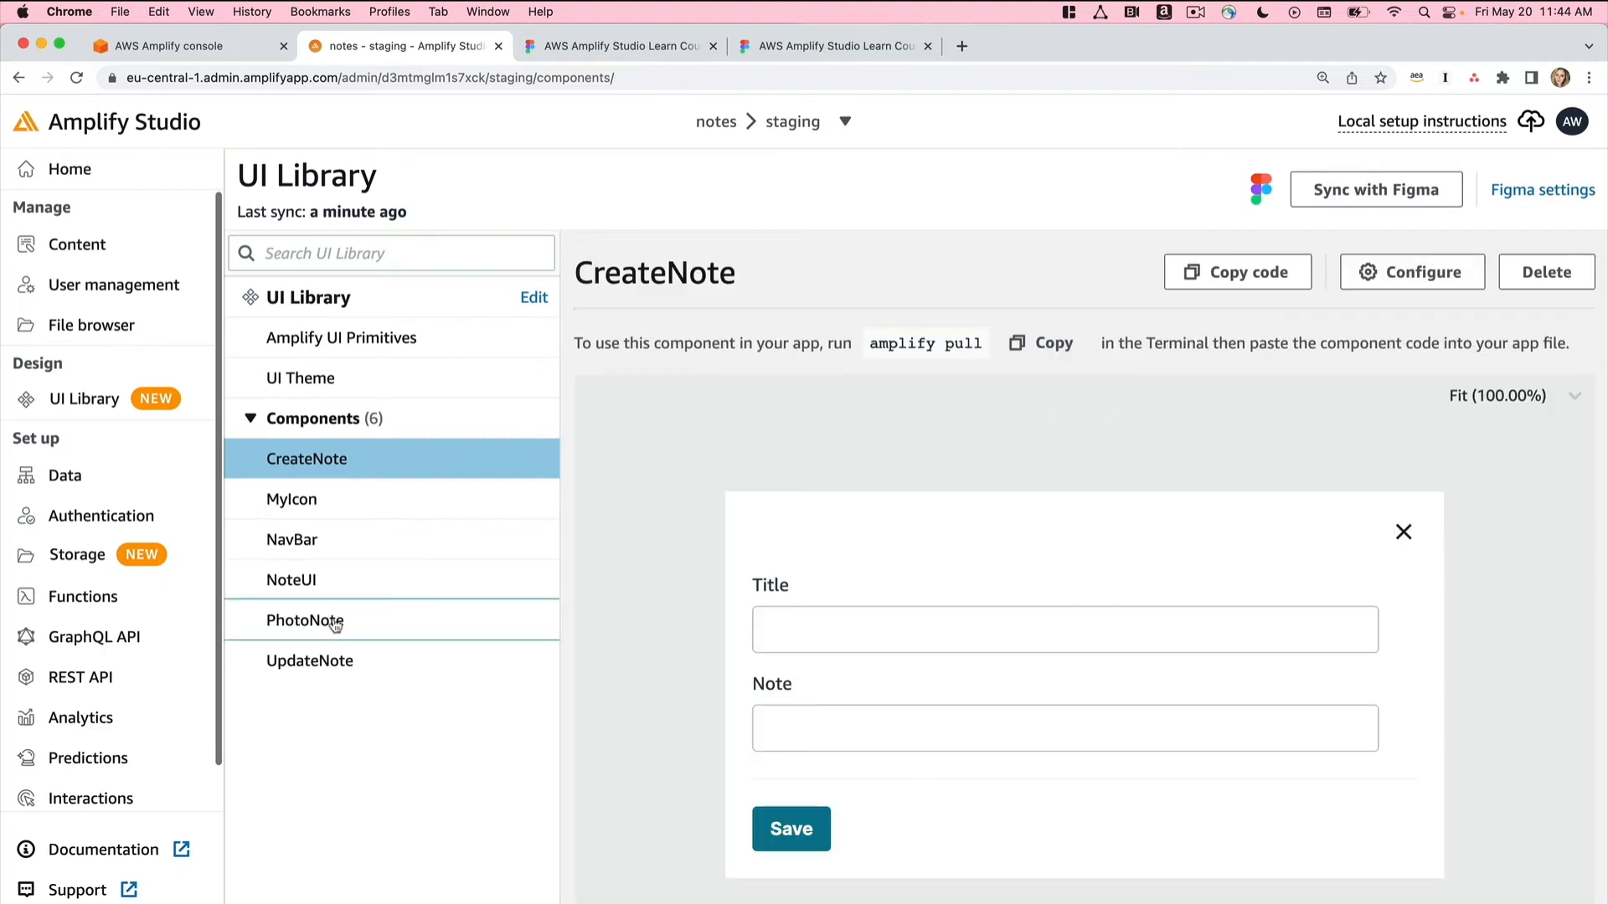
click(310, 661)
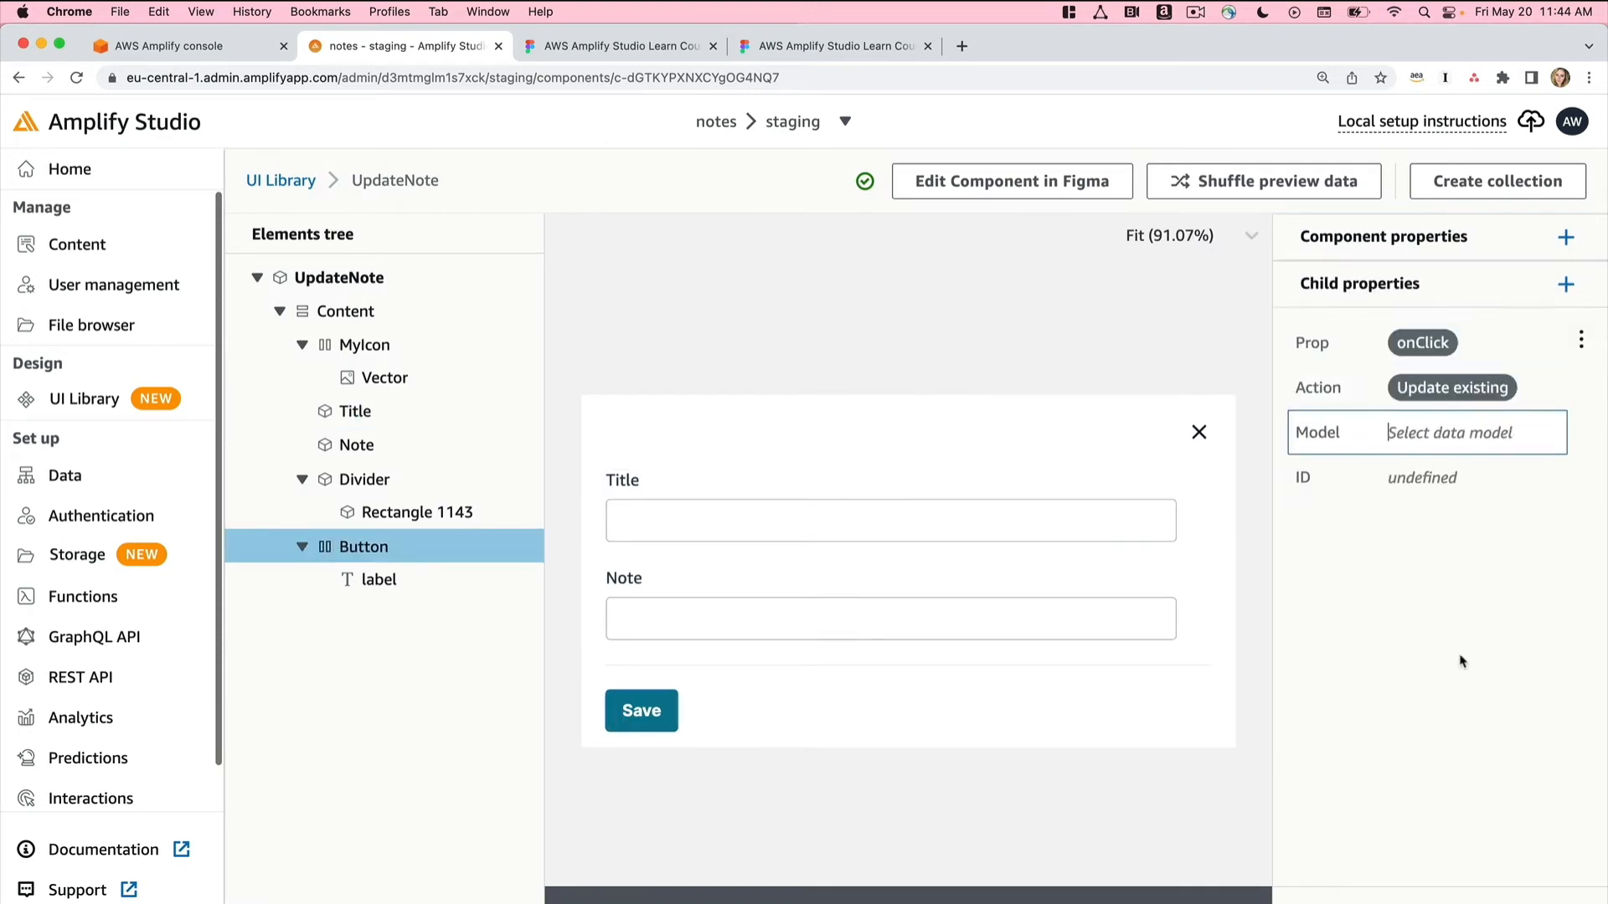
click(1425, 433)
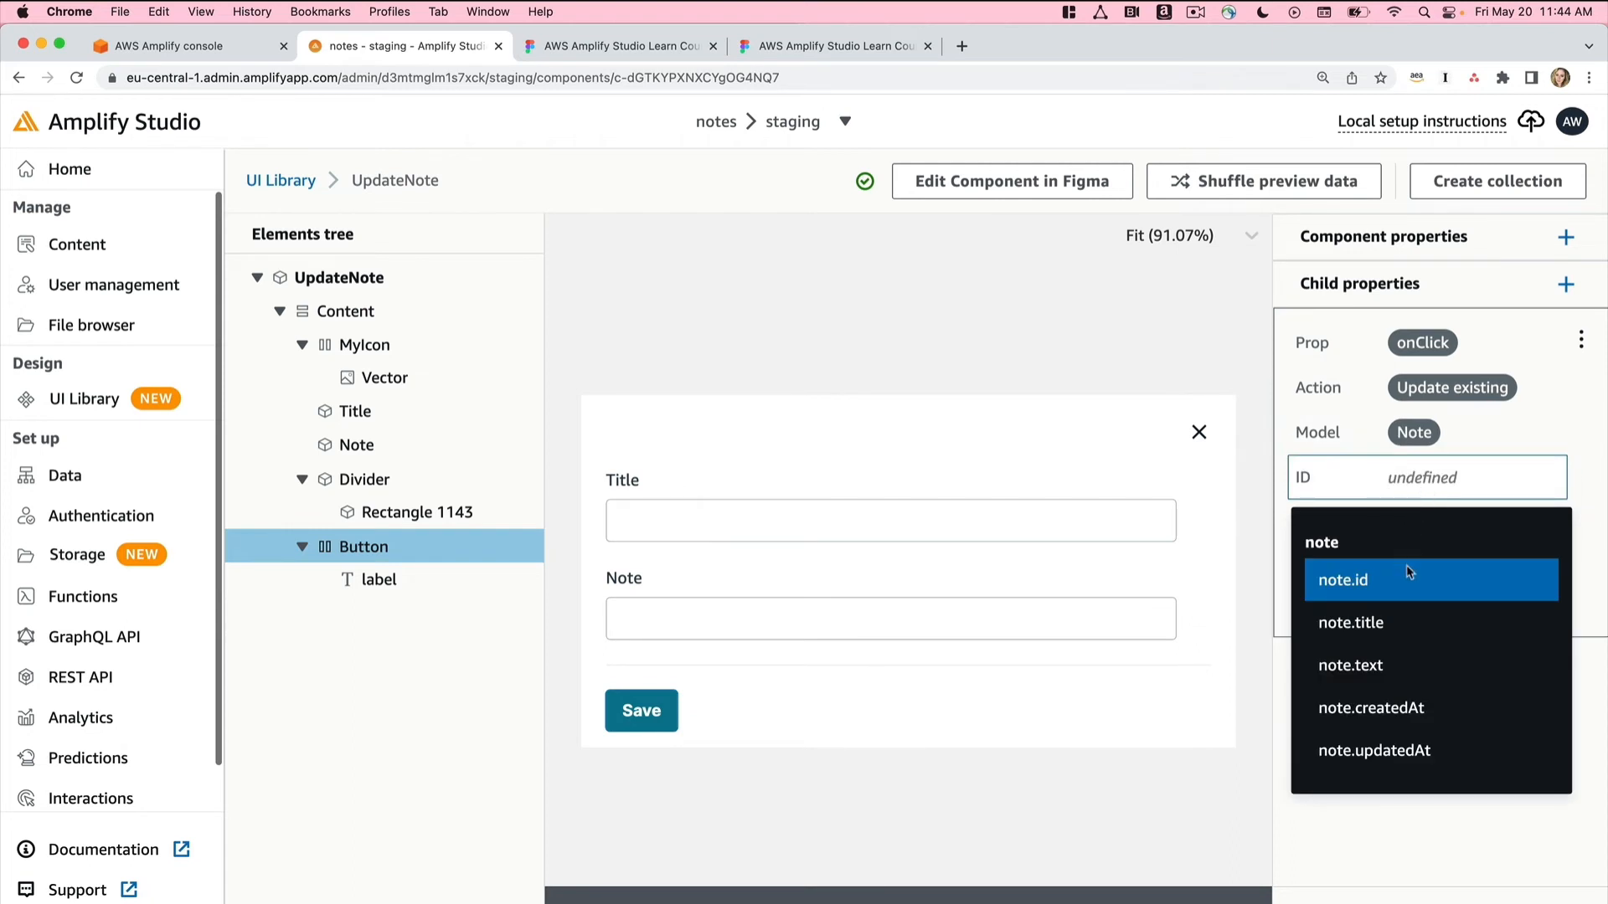
click(1342, 579)
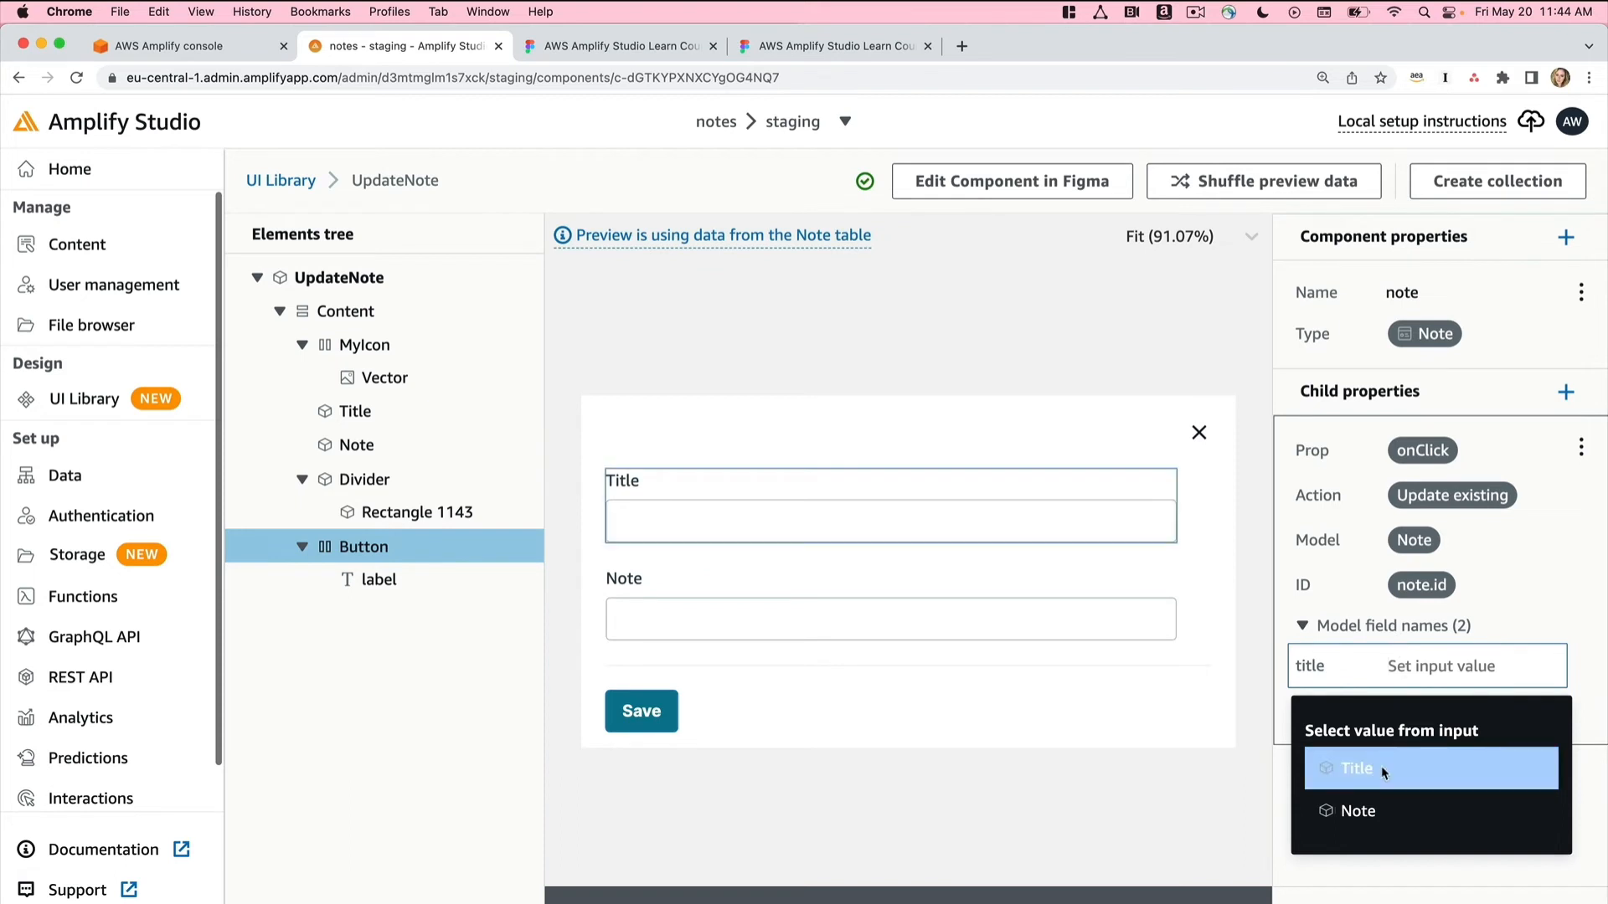
click(1356, 768)
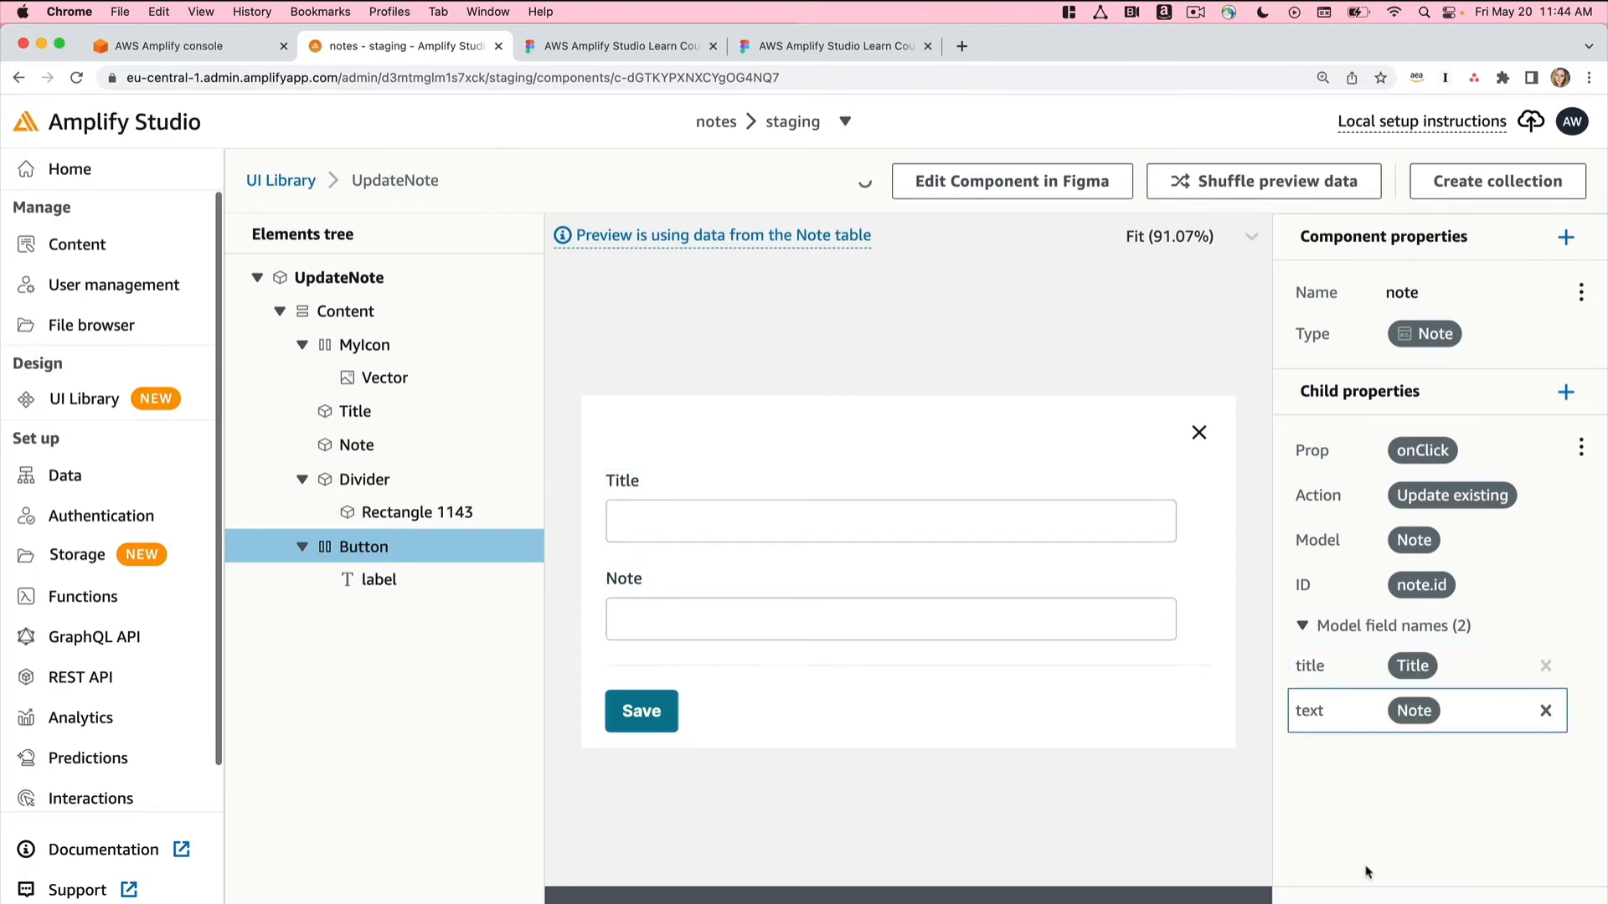